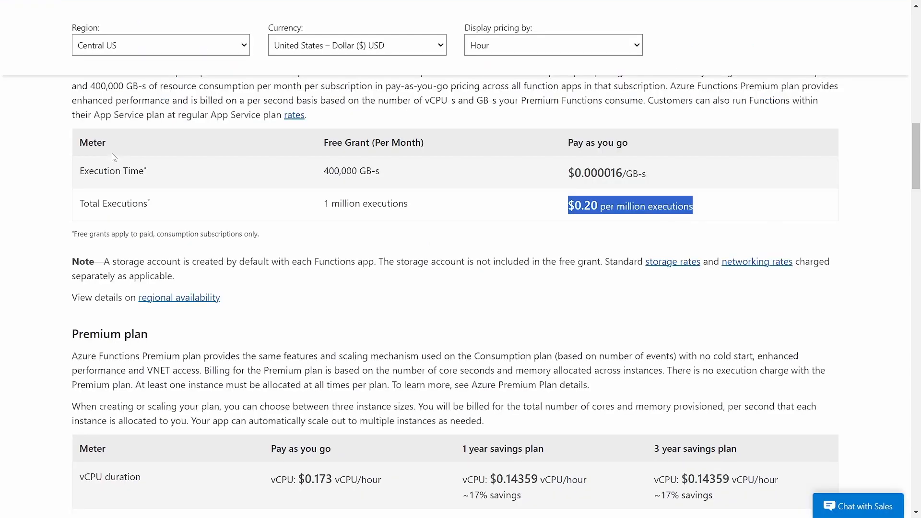
Highlight the 1 million free executions grant and the $0.20 per-million execution price
click(410, 223)
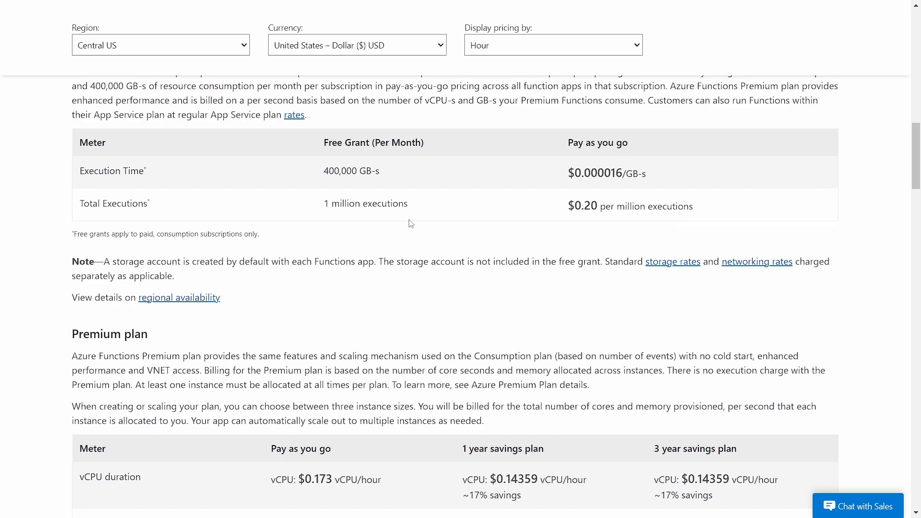
mouse_move(608, 228)
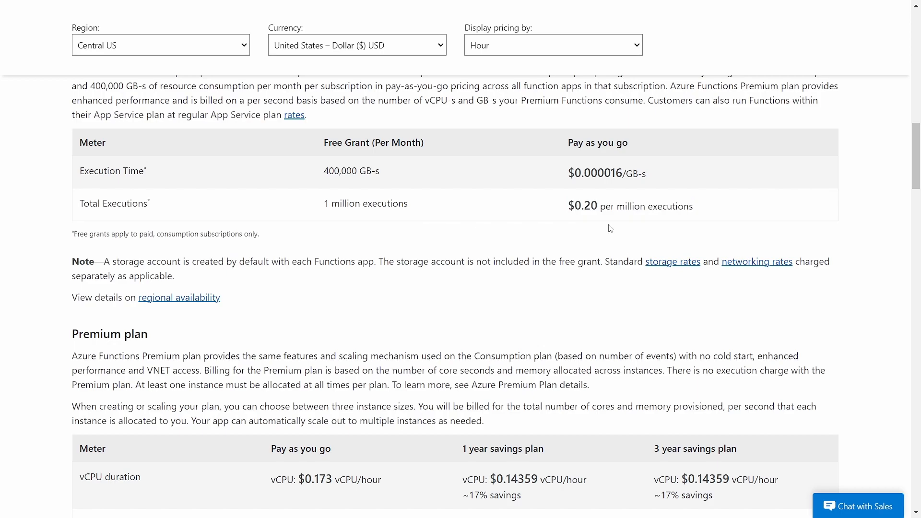
double_click(364, 203)
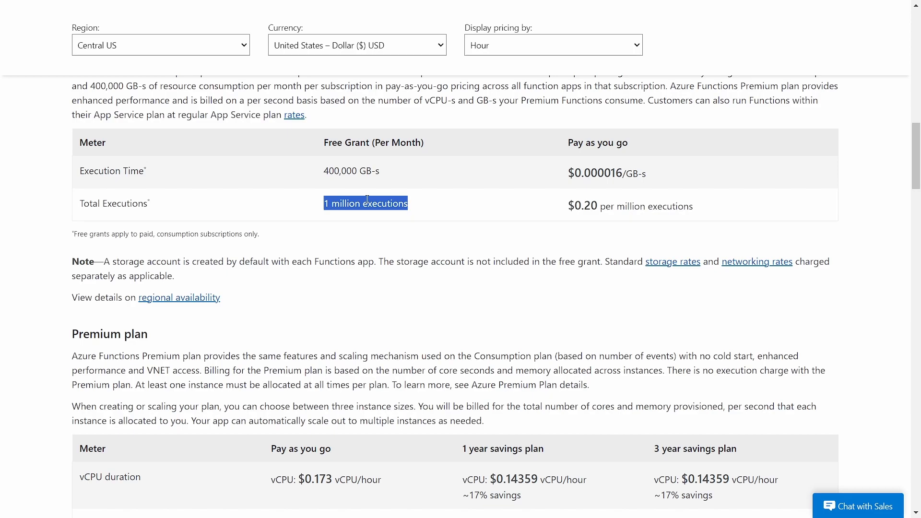
click(579, 217)
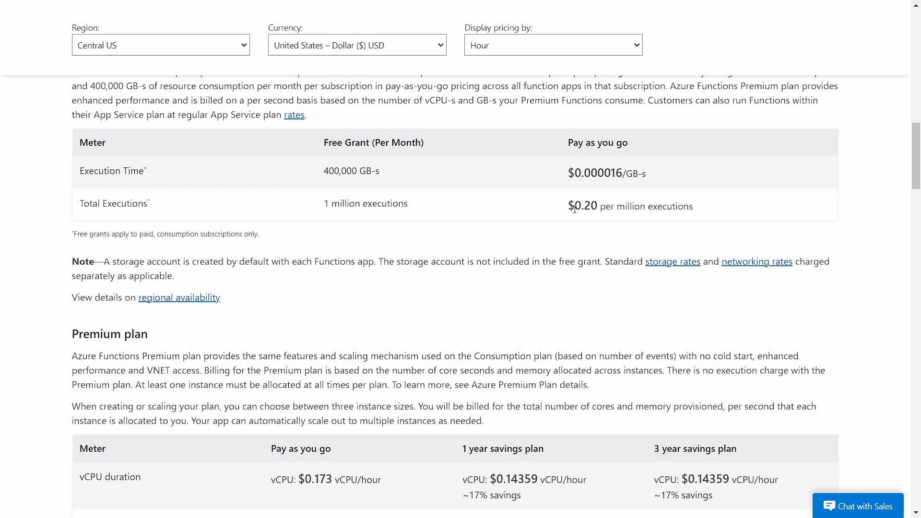
double_click(586, 206)
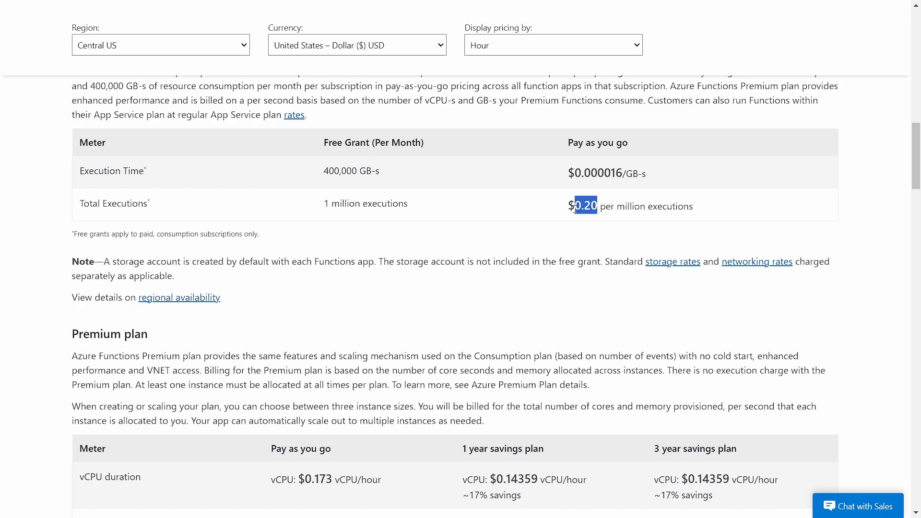
click(575, 208)
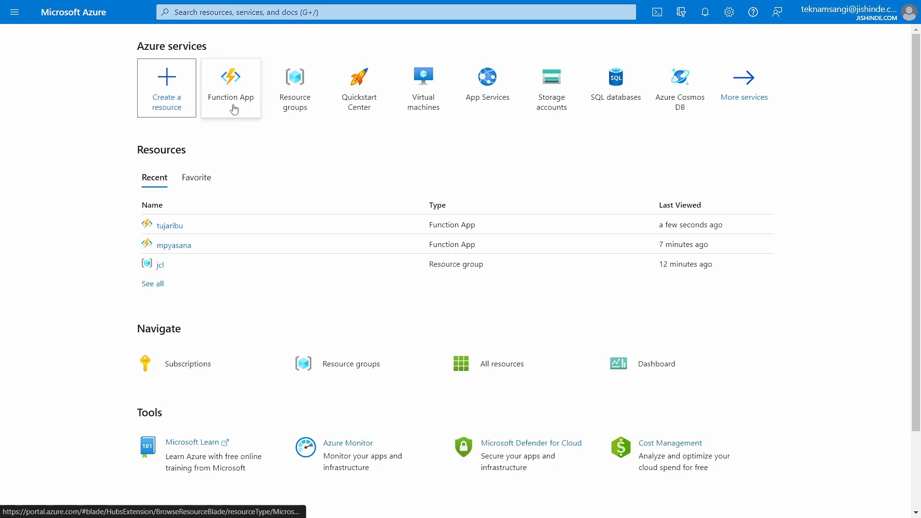
Show the Function App list with the running mpyasana and tujaribu apps
click(230, 87)
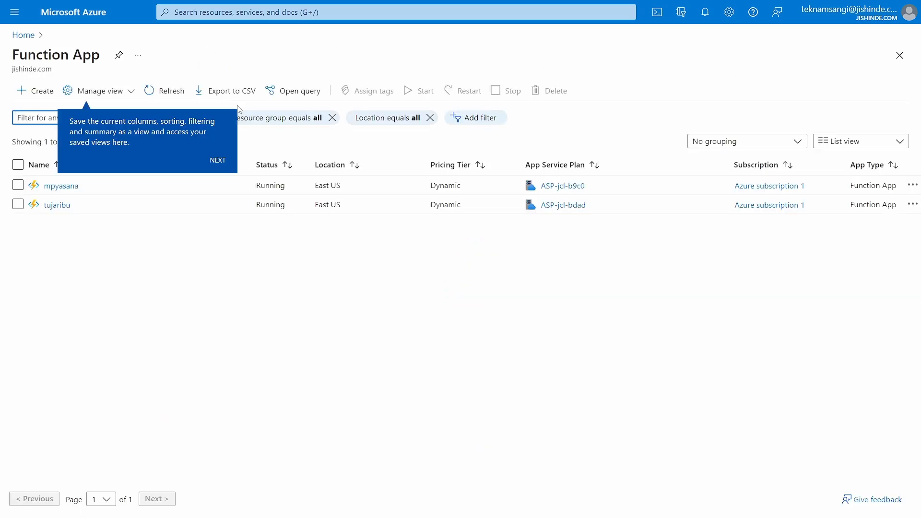
mouse_move(307, 313)
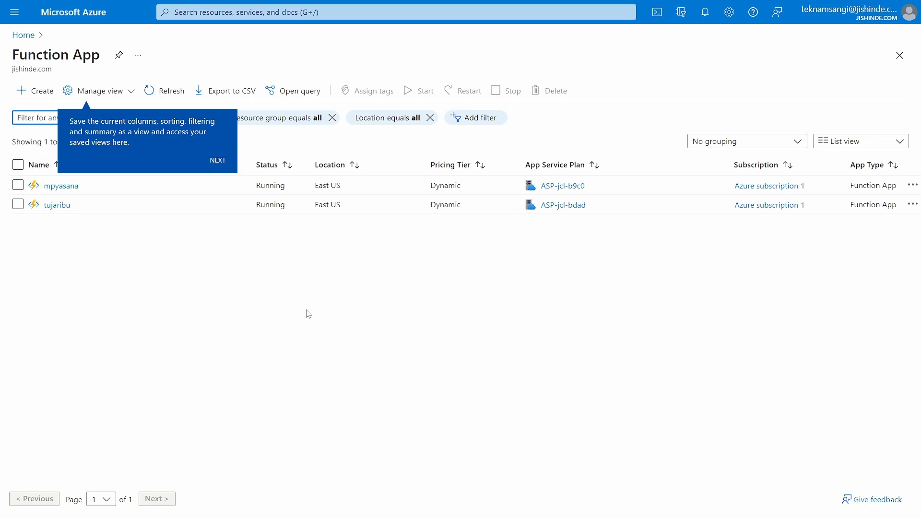
mouse_move(30, 98)
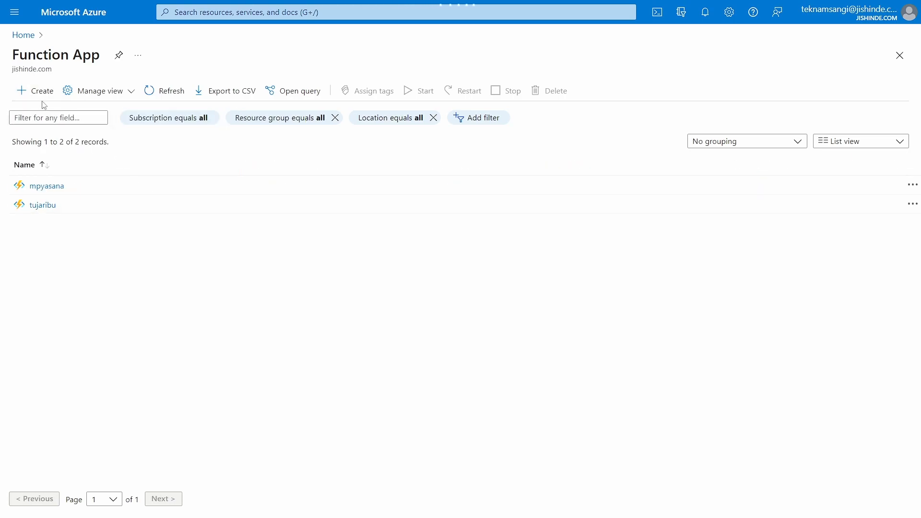
Start a new function app named yaleo in the existing jcl resource group
click(35, 90)
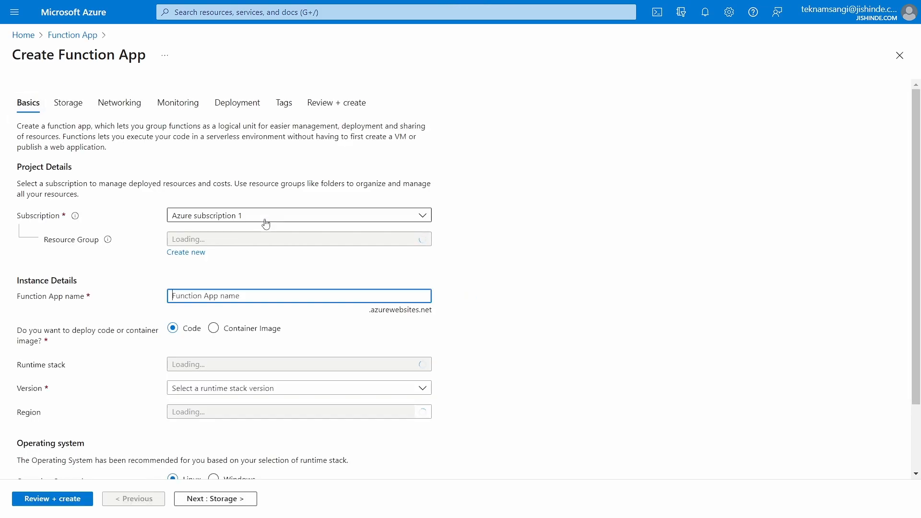
text(h)
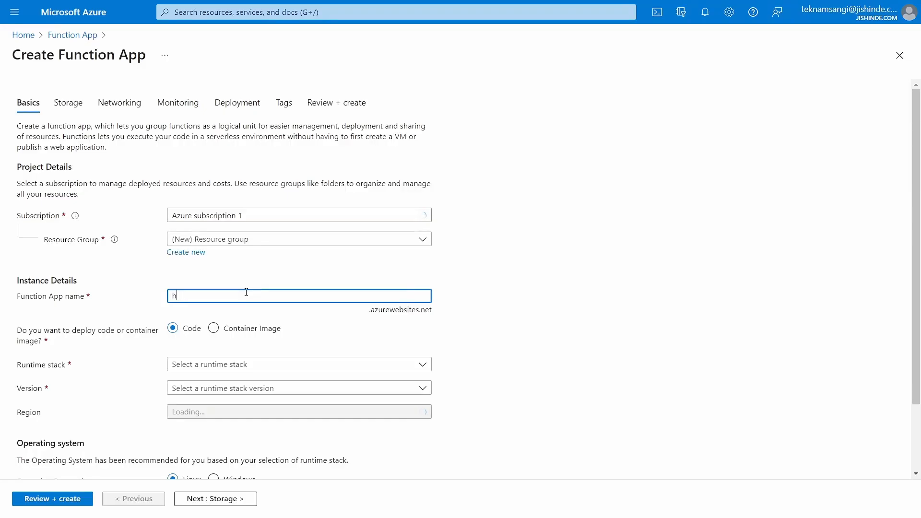
text(yaleo)
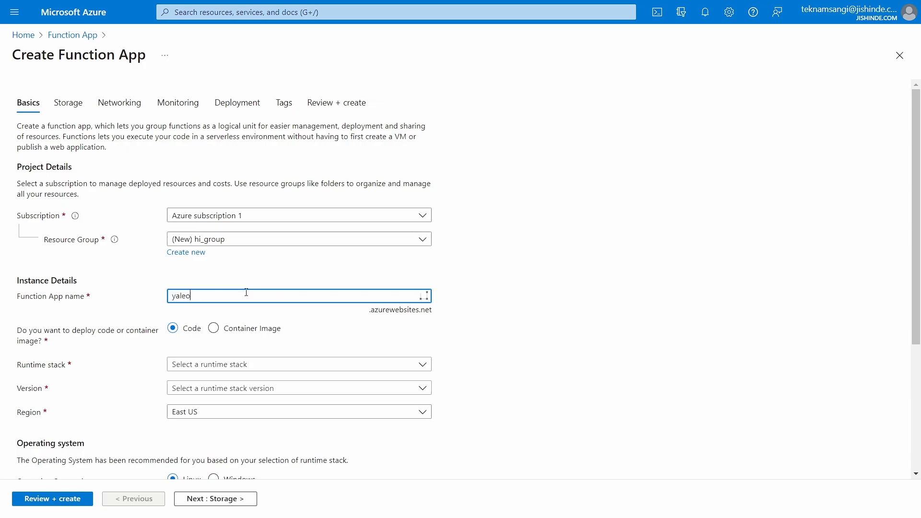
mouse_move(258, 280)
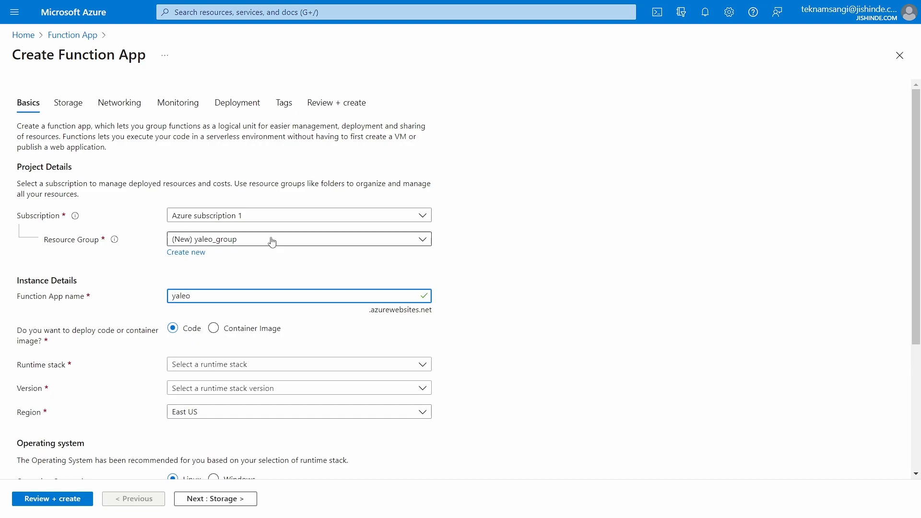
click(298, 238)
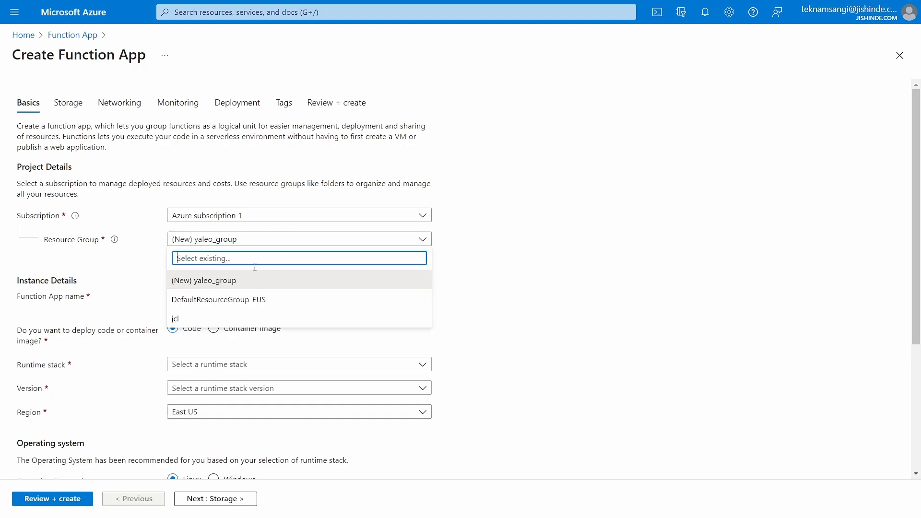
click(174, 318)
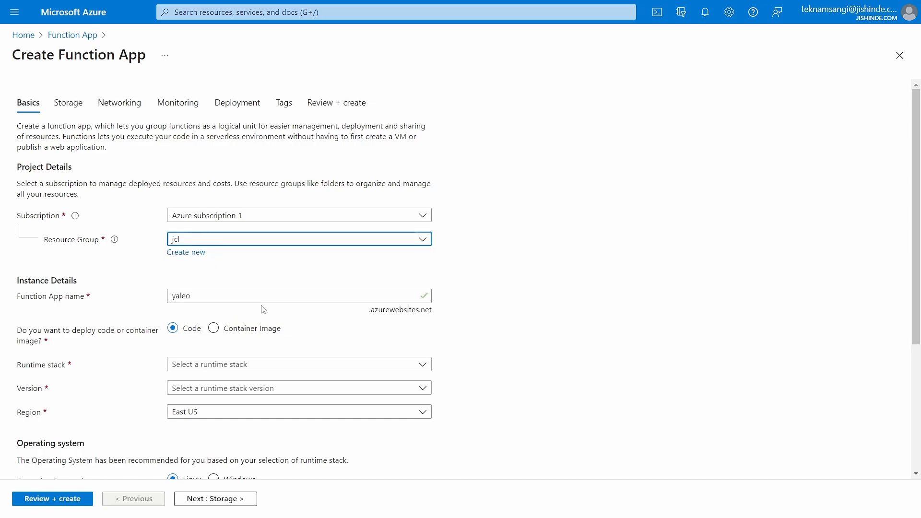
mouse_move(917, 170)
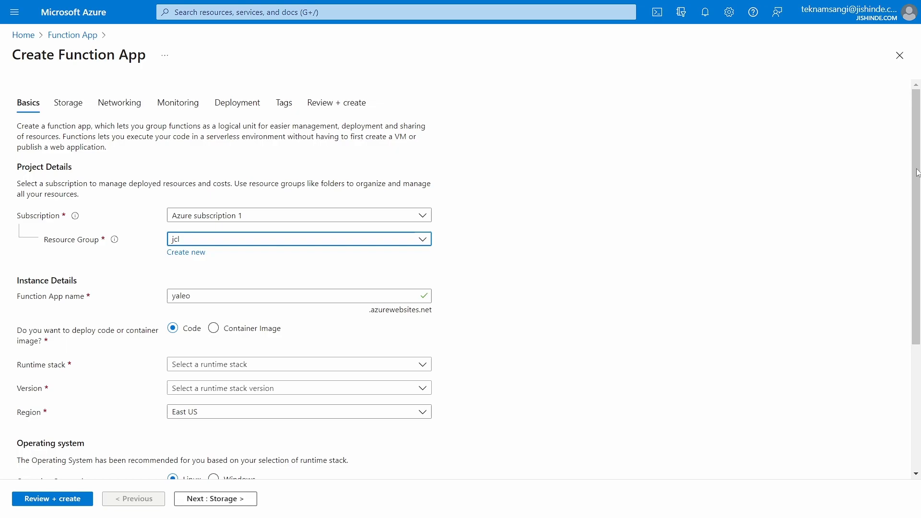
Set the runtime stack to .NET 6 (LTS) on Windows and reach the Hosting settings
scroll(down, 3)
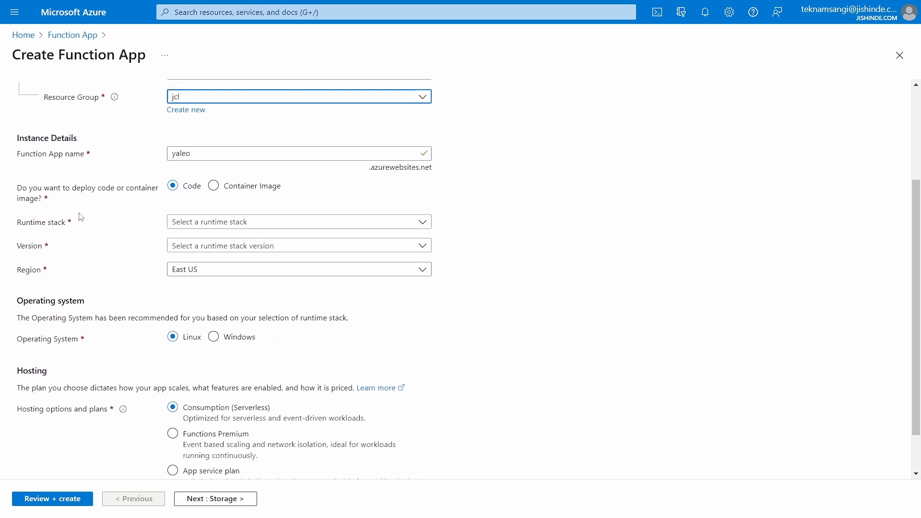
click(299, 221)
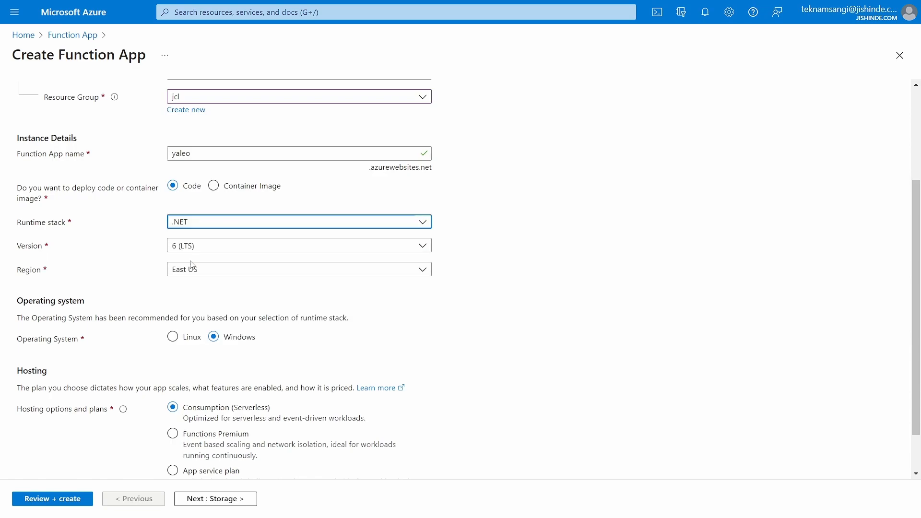
mouse_move(690, 330)
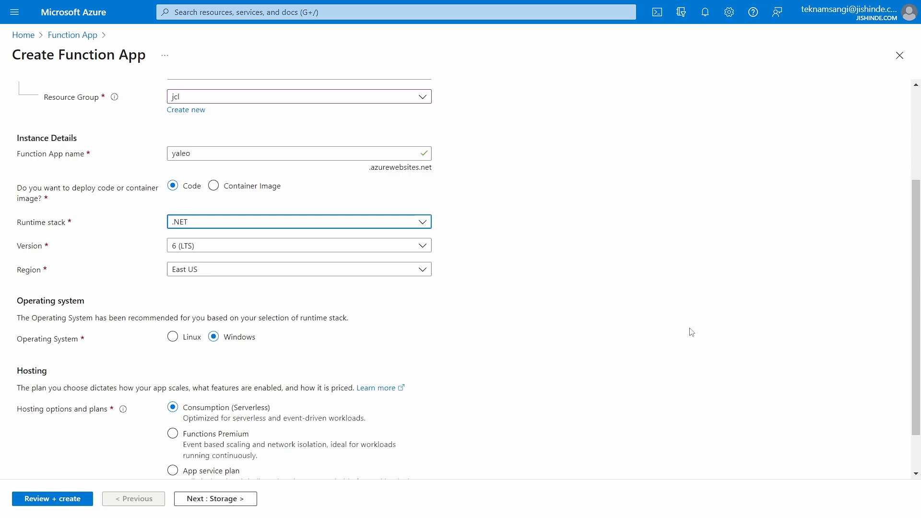
scroll(down, 3)
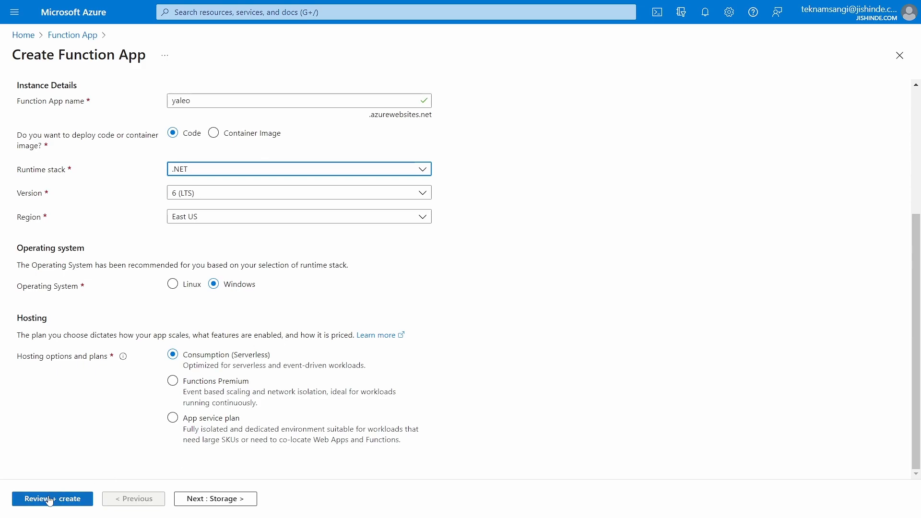
Review the yaleo settings and submit the deployment to resource group jcl
click(52, 498)
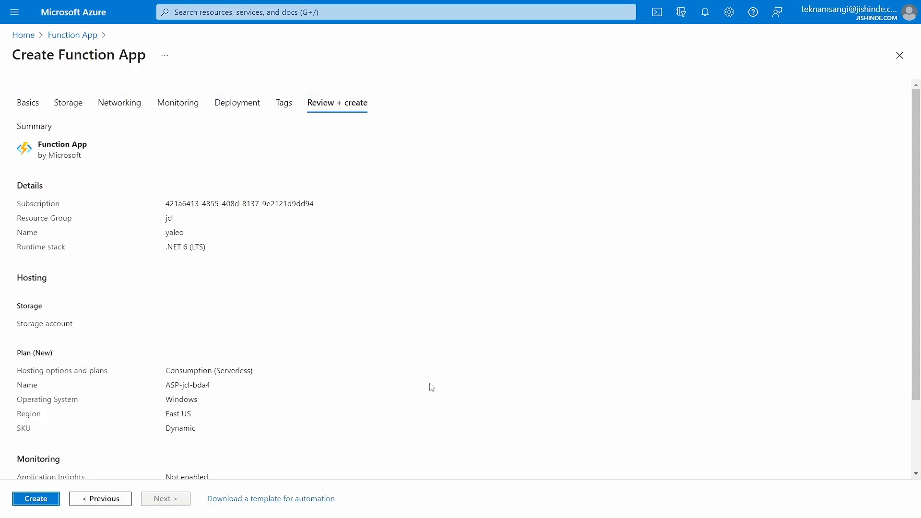
mouse_move(357, 403)
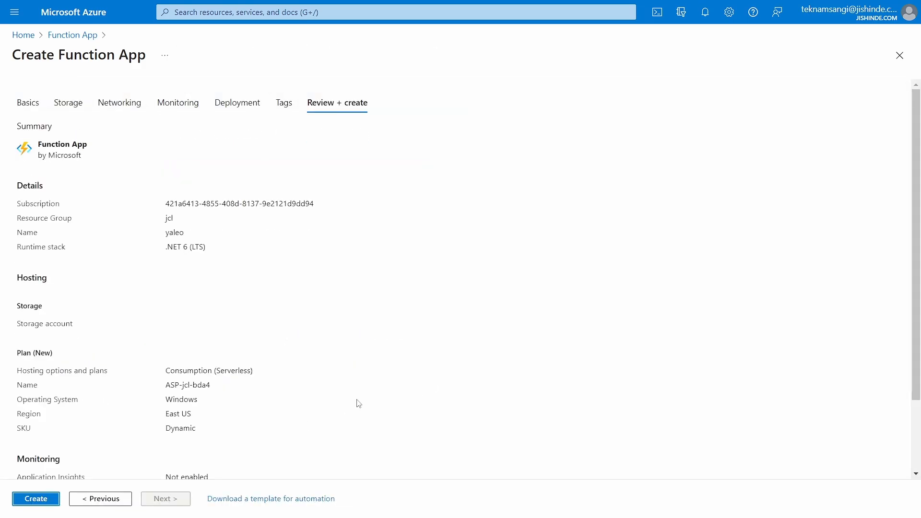
click(36, 499)
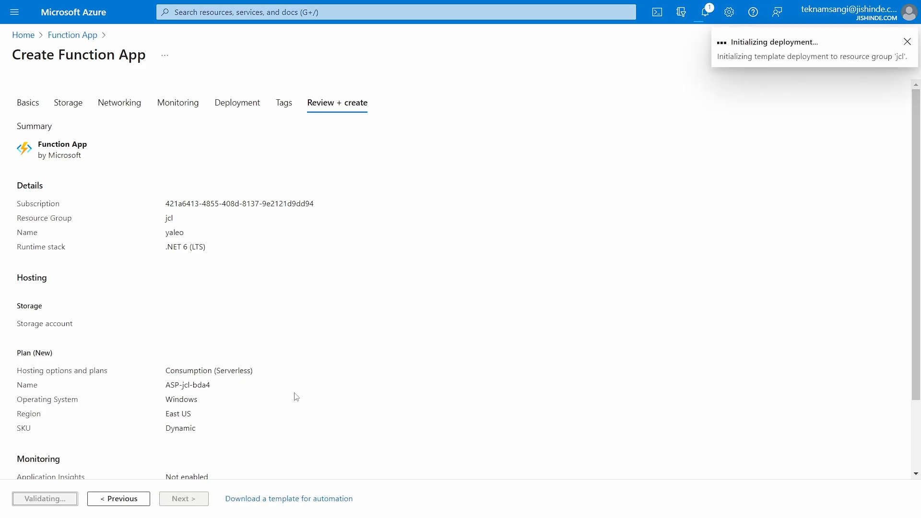
mouse_move(443, 321)
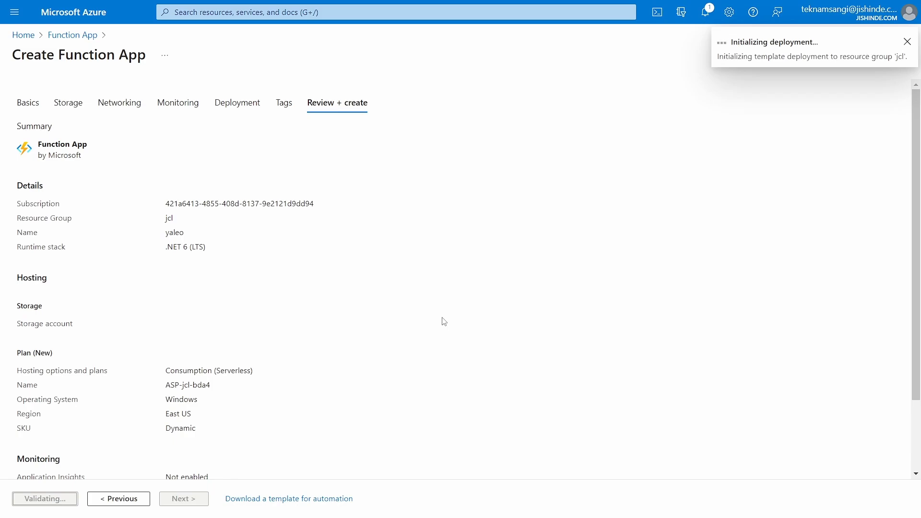
click(906, 42)
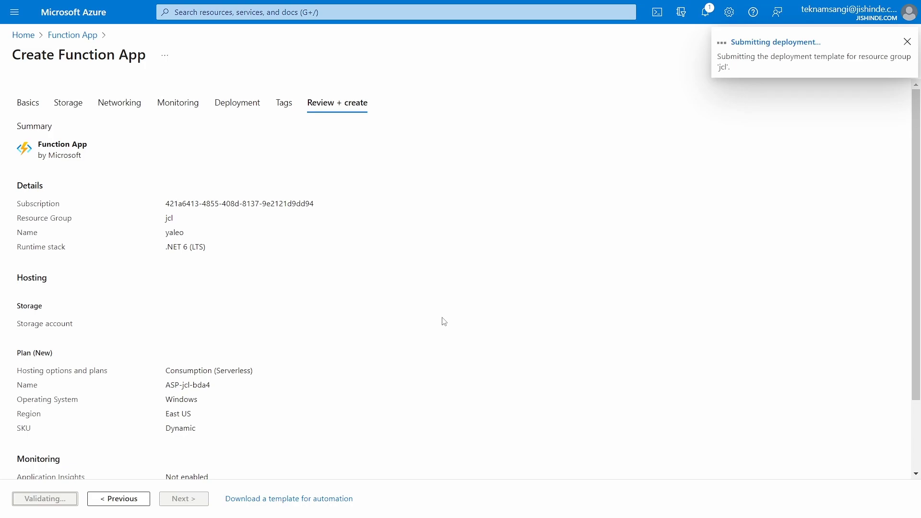
click(907, 42)
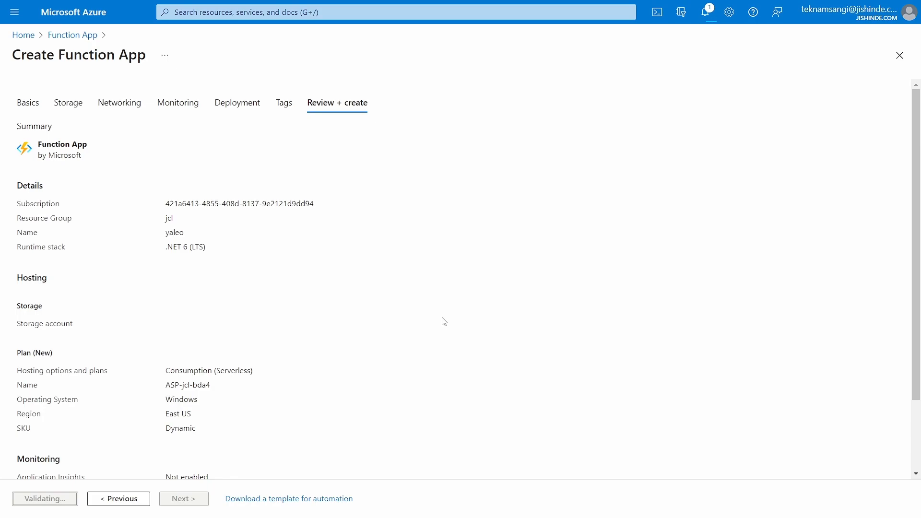
scroll(down, 3)
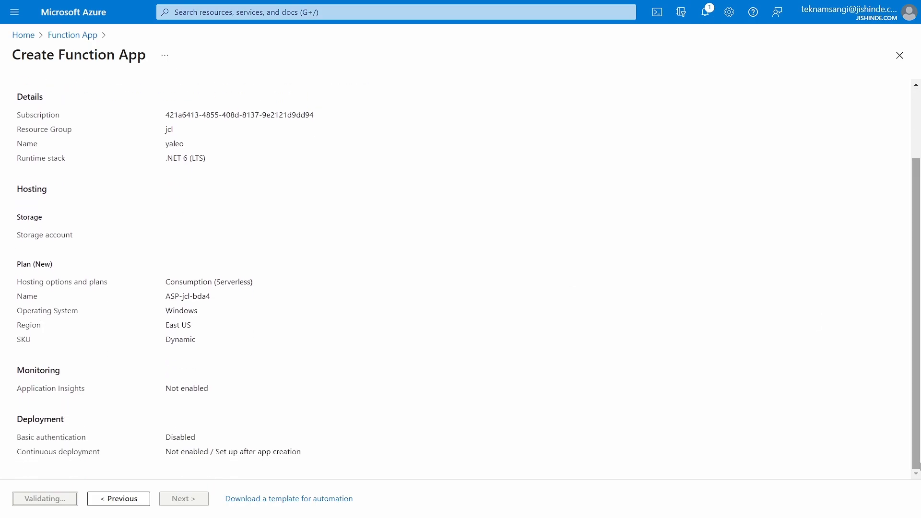
click(44, 499)
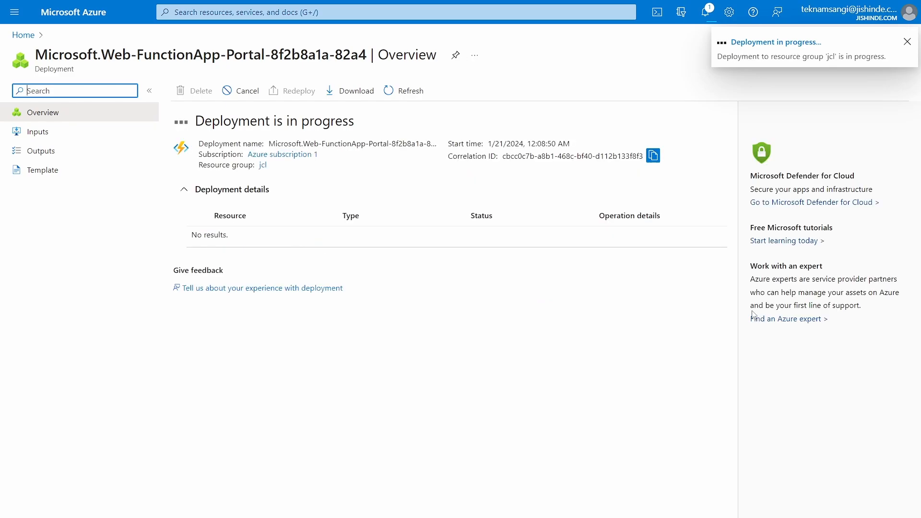
Dismiss the 'Deployment in progress' toast and wait on the deployment overview
click(908, 41)
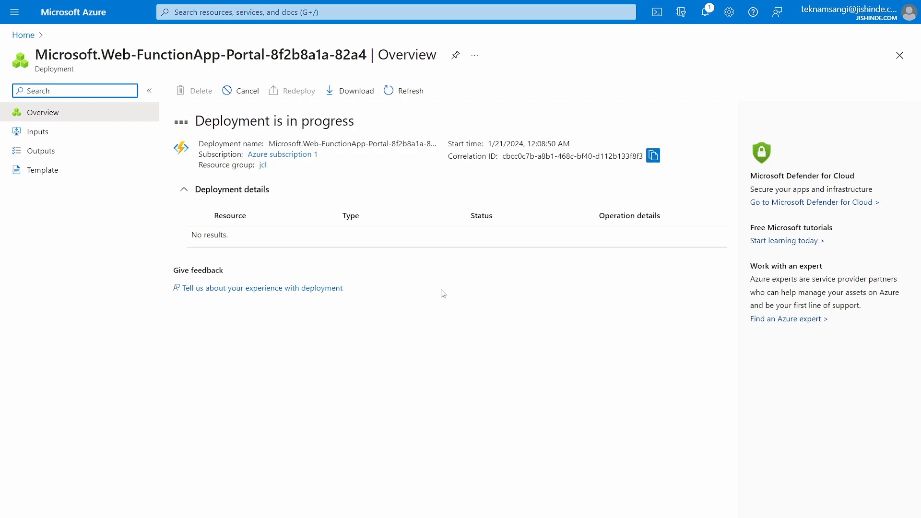
mouse_move(406, 207)
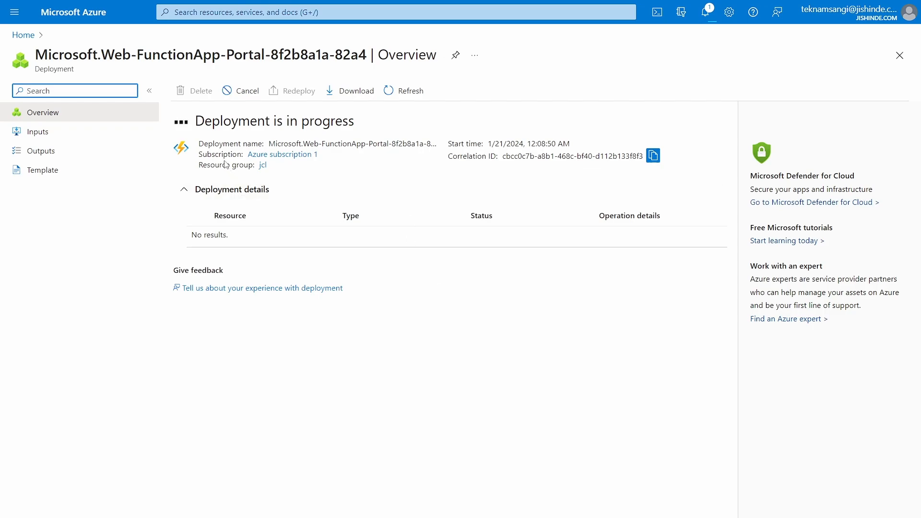
mouse_move(386, 294)
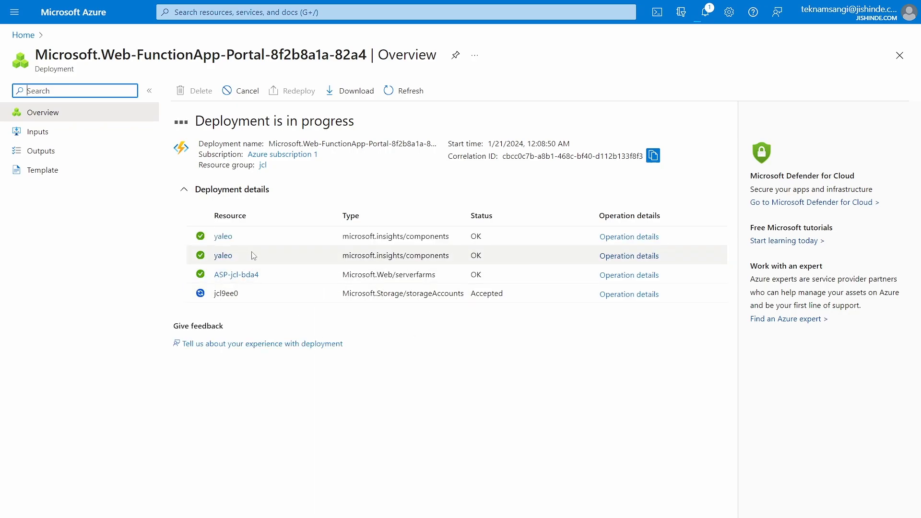
mouse_move(401, 383)
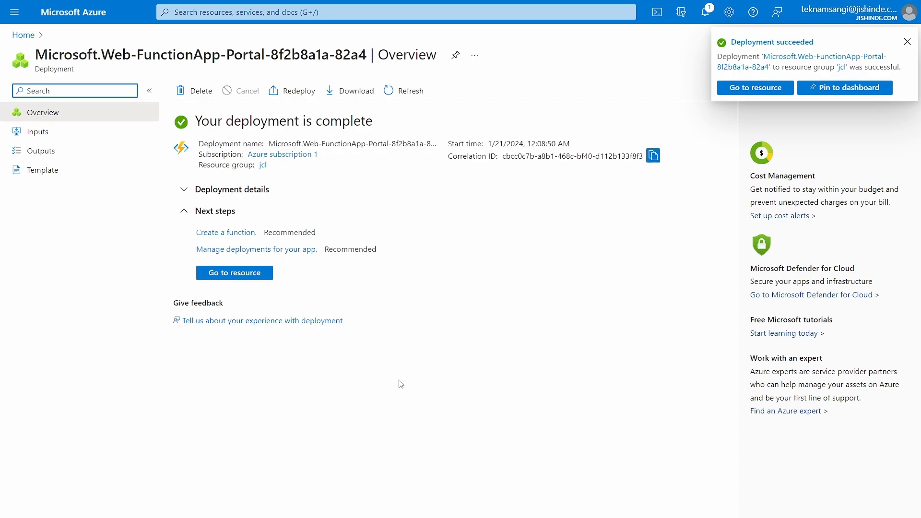
Close the 'Deployment succeeded' notification for resource group jcl
click(907, 42)
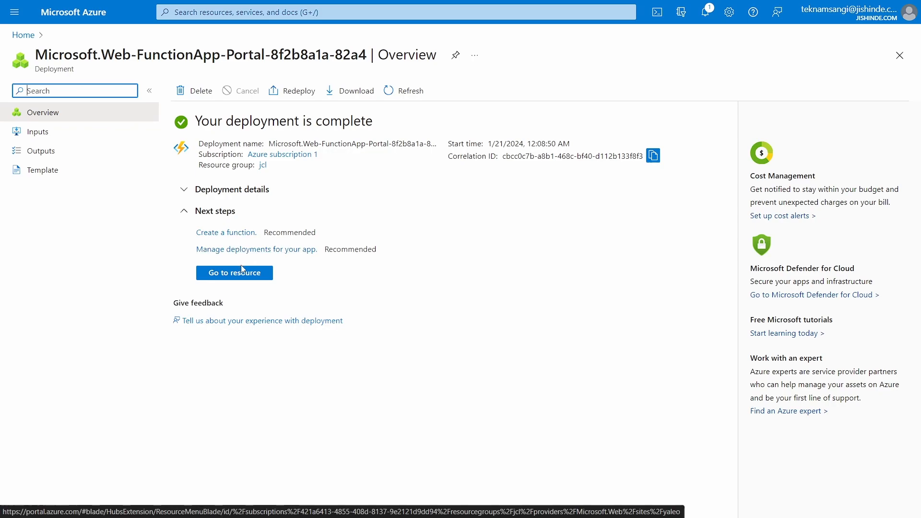
Go to the deployed yaleo resource and begin Create function in the portal
click(234, 273)
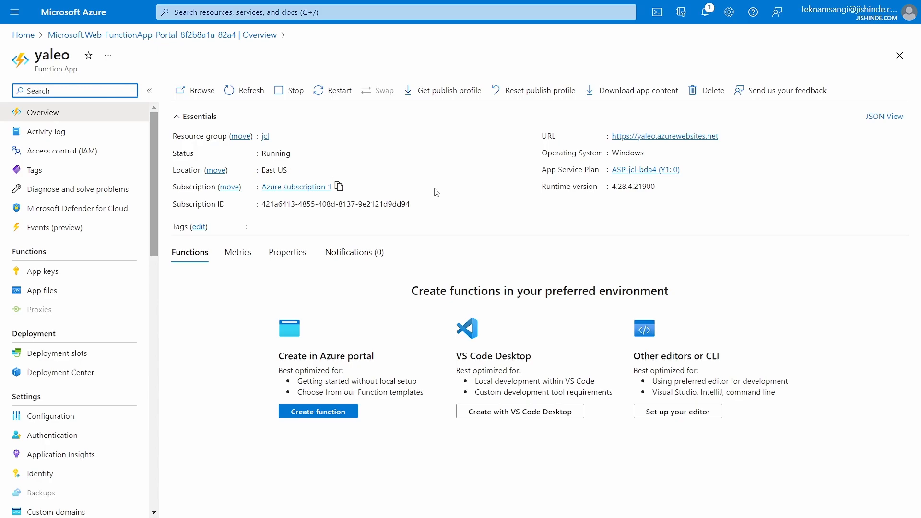
mouse_move(560, 156)
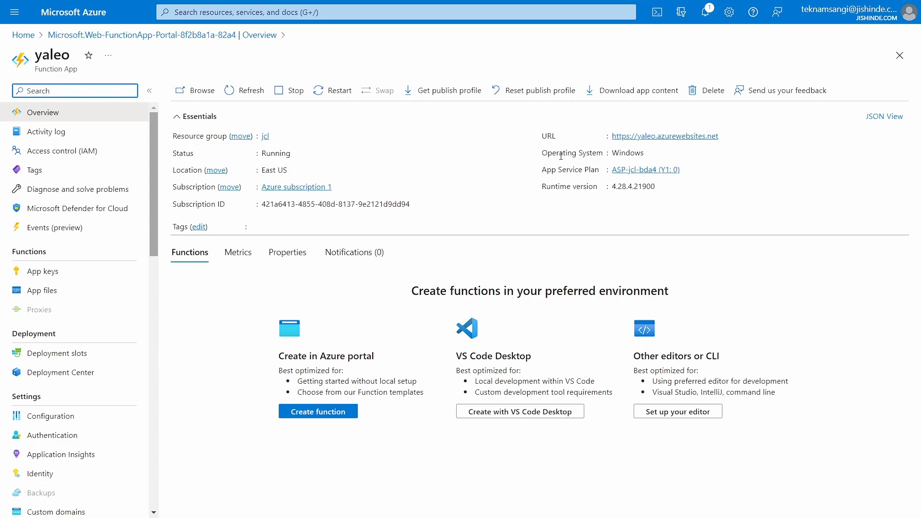
mouse_move(599, 144)
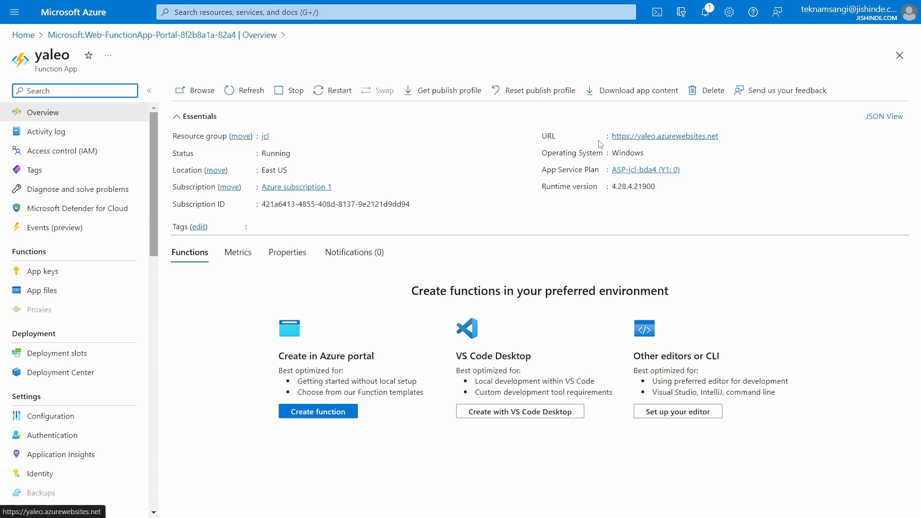
mouse_move(645, 140)
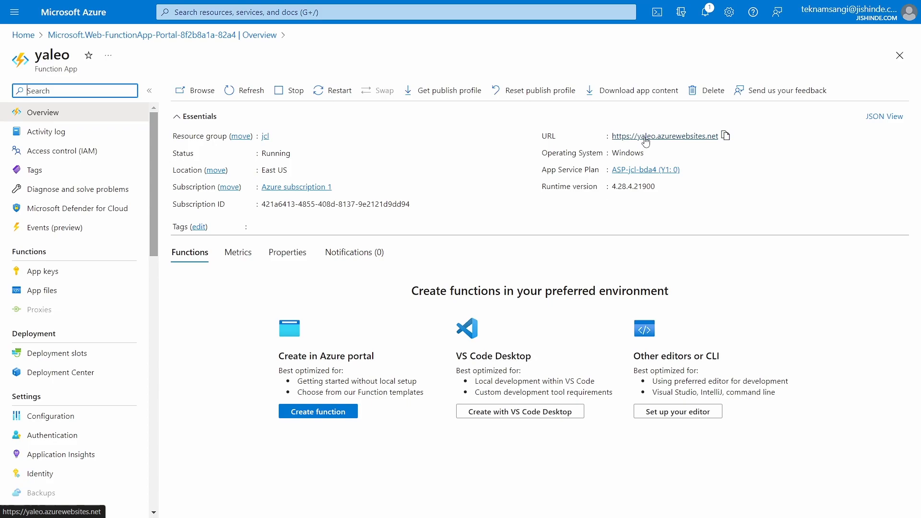
mouse_move(655, 142)
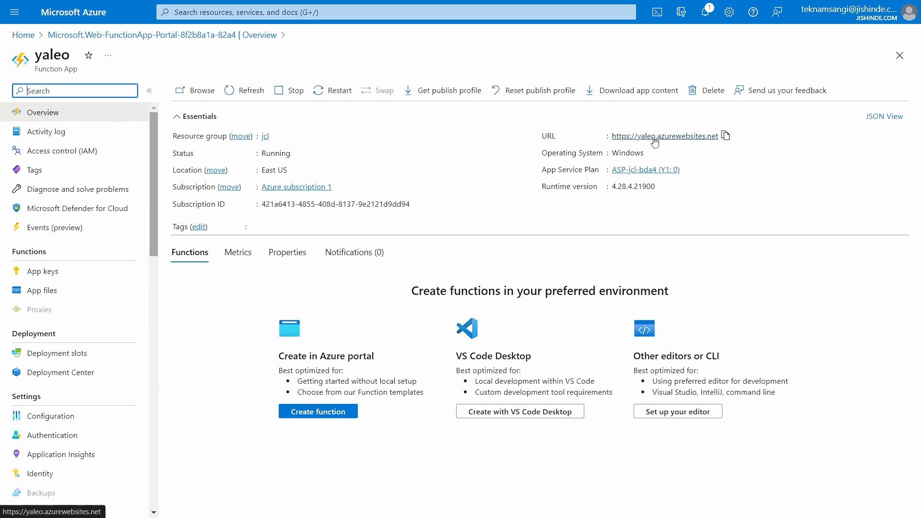
mouse_move(637, 144)
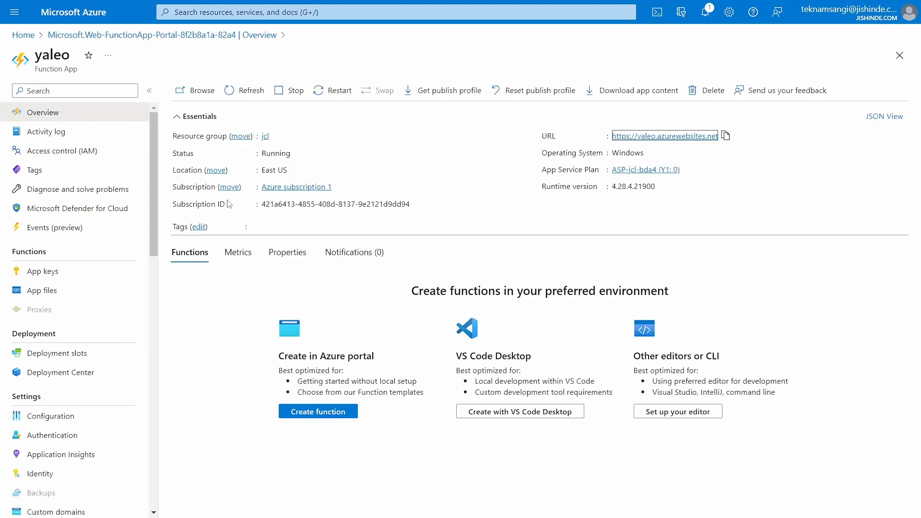
mouse_move(320, 293)
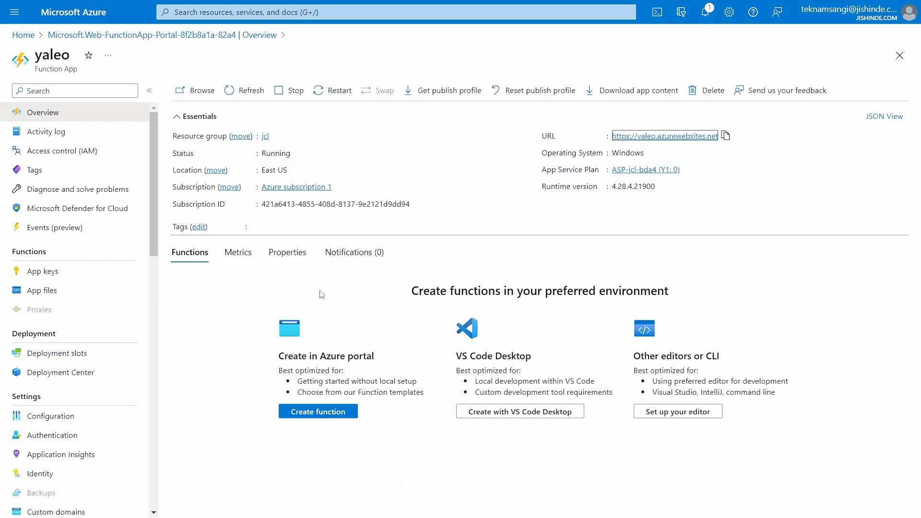
mouse_move(306, 278)
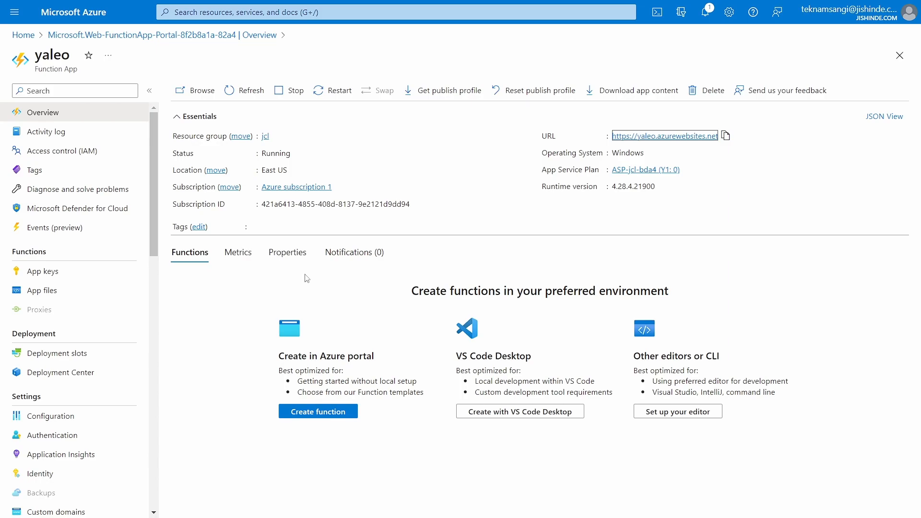
mouse_move(454, 315)
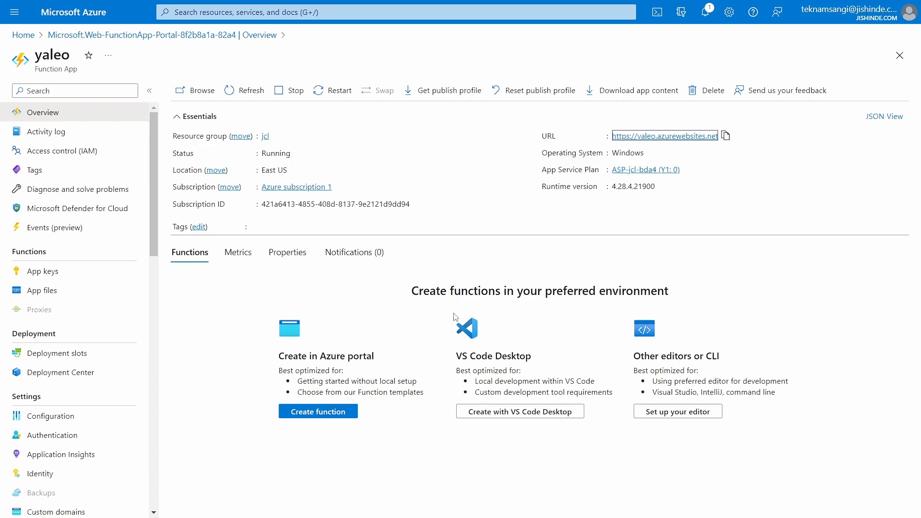
mouse_move(346, 376)
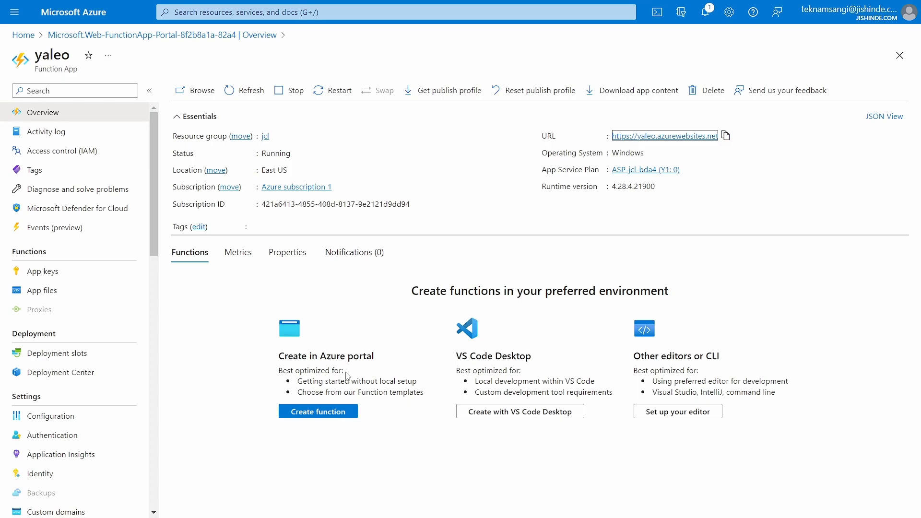
mouse_move(353, 386)
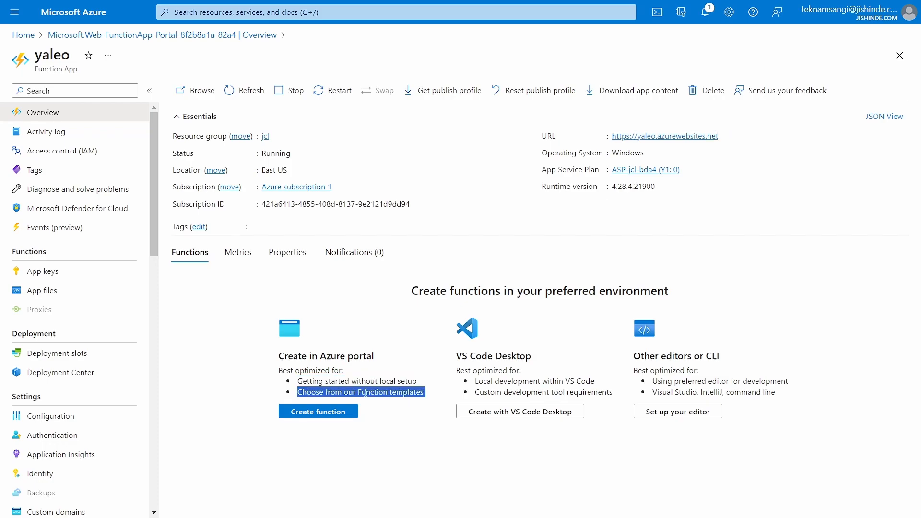
click(317, 410)
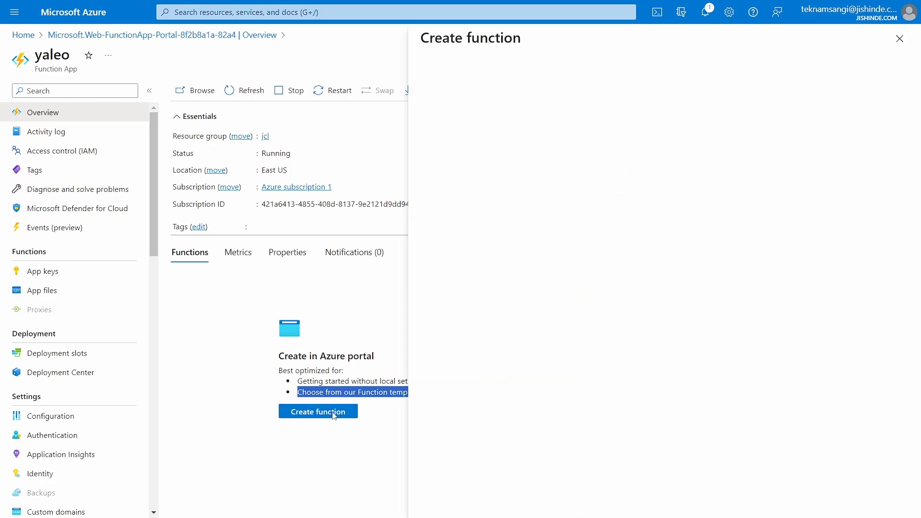
Choose Develop in portal as the development environment with the HTTP trigger template
click(317, 411)
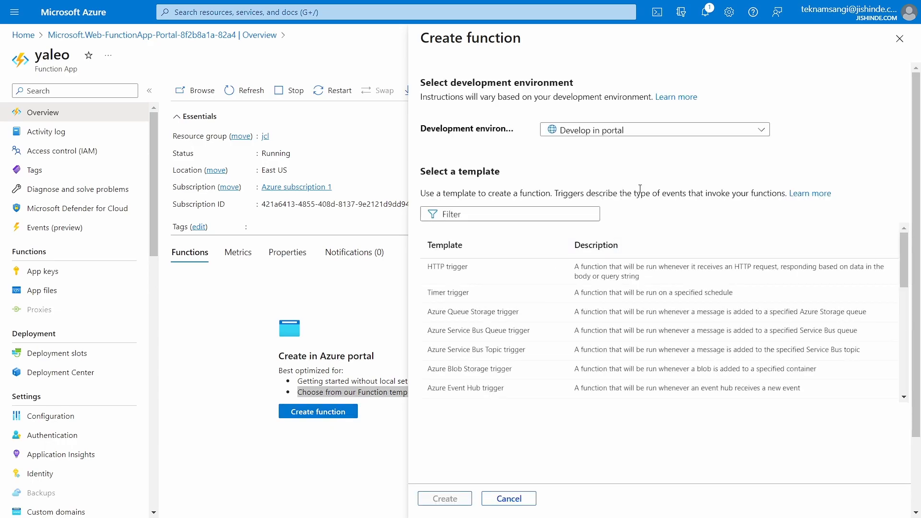
click(667, 130)
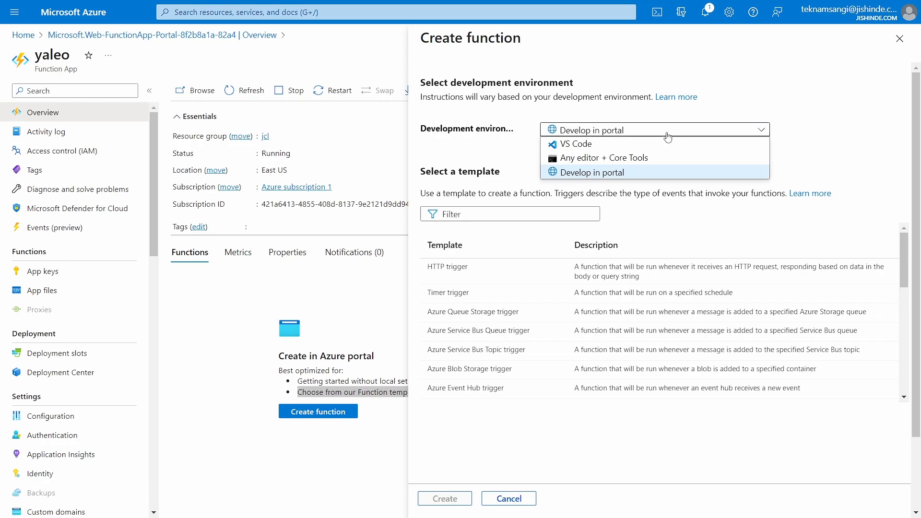
mouse_move(631, 178)
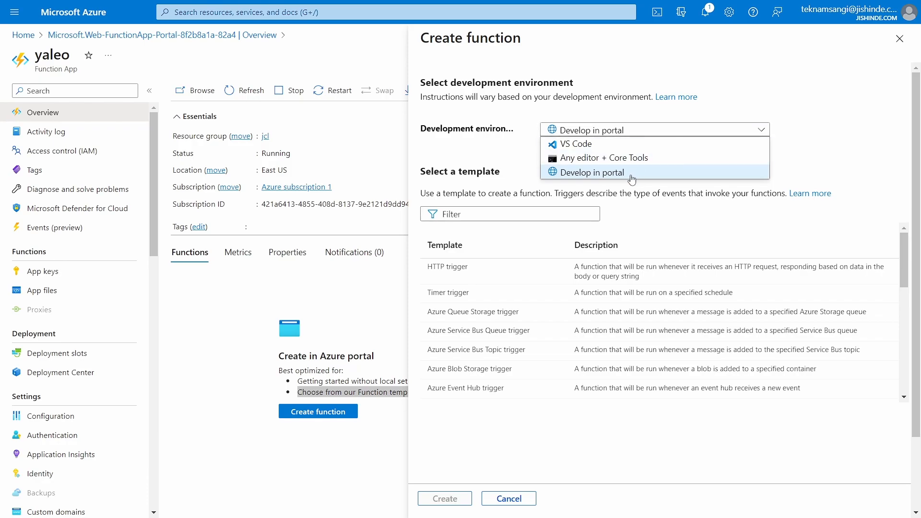
click(593, 173)
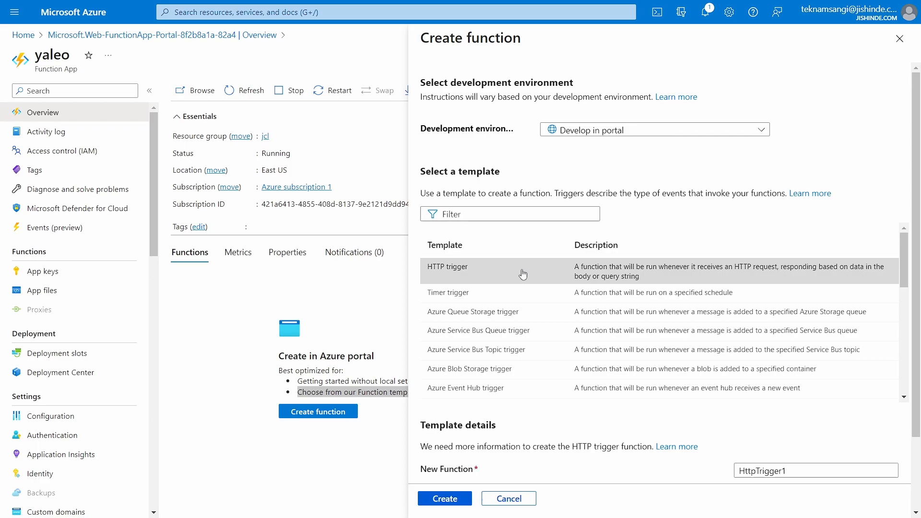
mouse_move(646, 272)
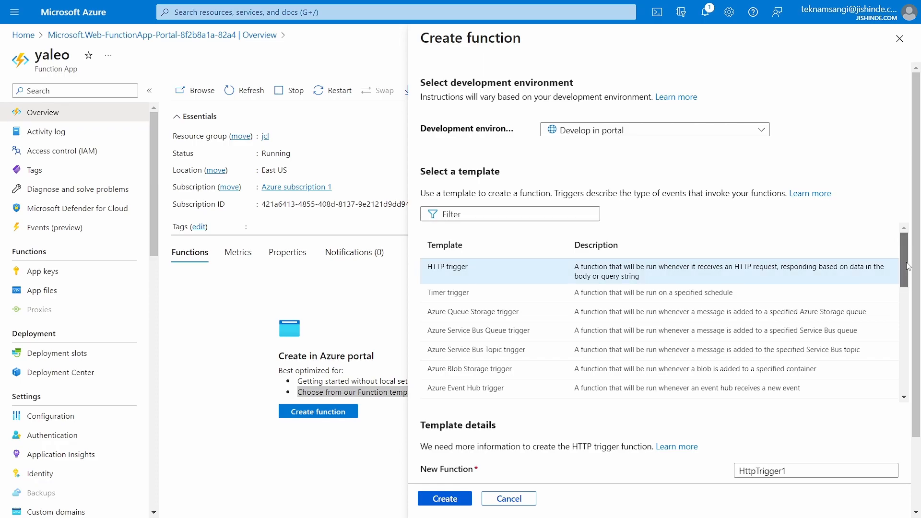
Scroll the HTTP trigger template to its details showing Function authorization level
scroll(down, 3)
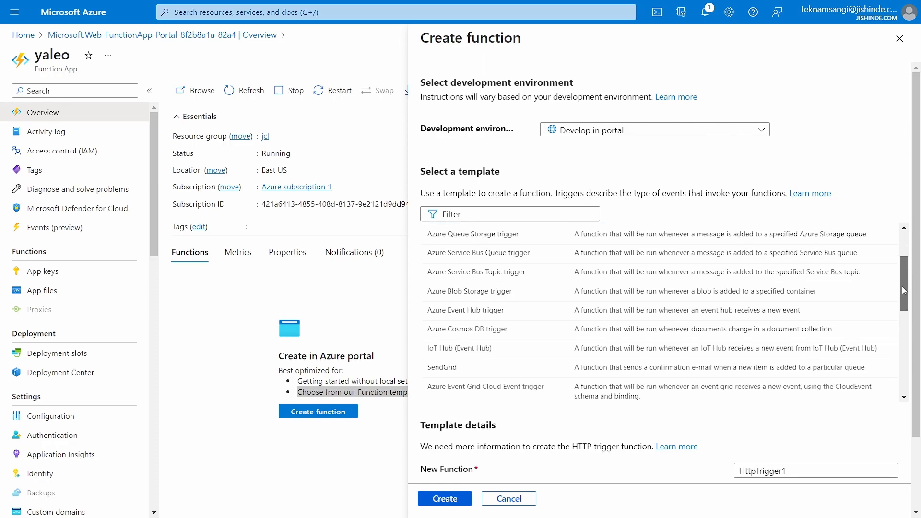
scroll(down, 3)
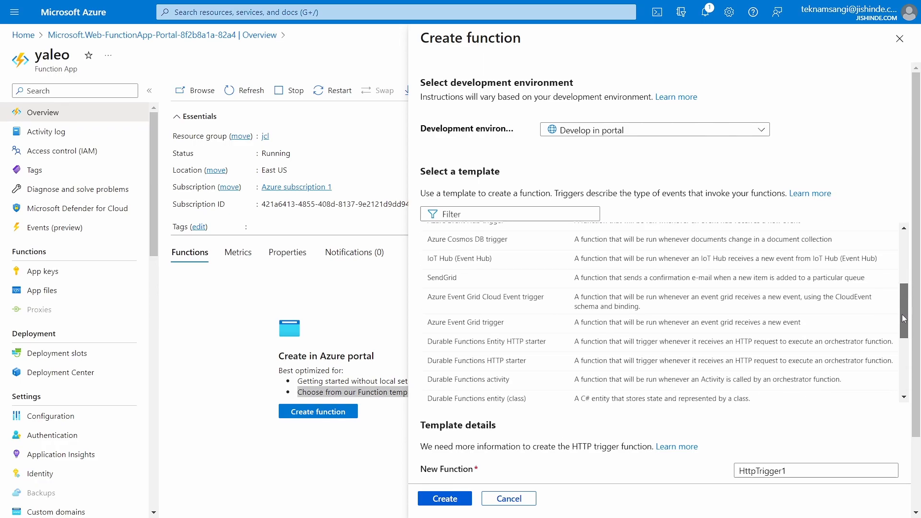
scroll(down, 3)
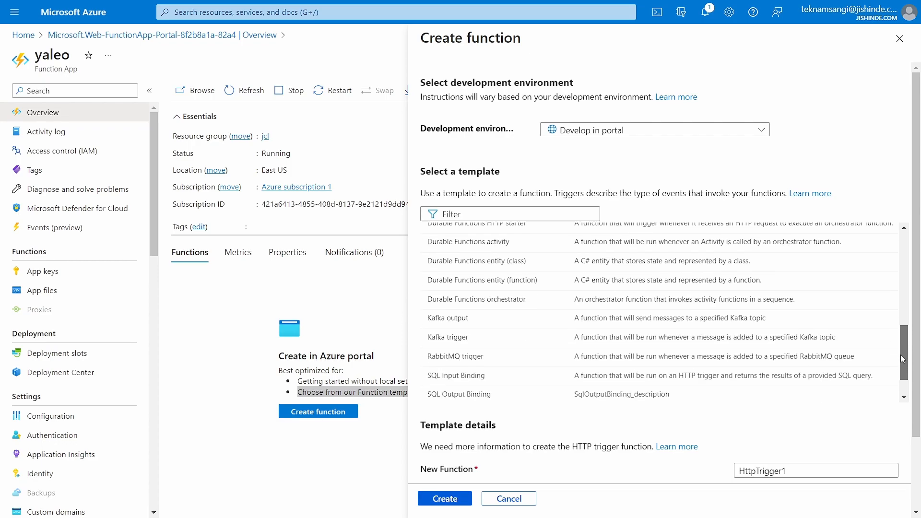
scroll(down, 3)
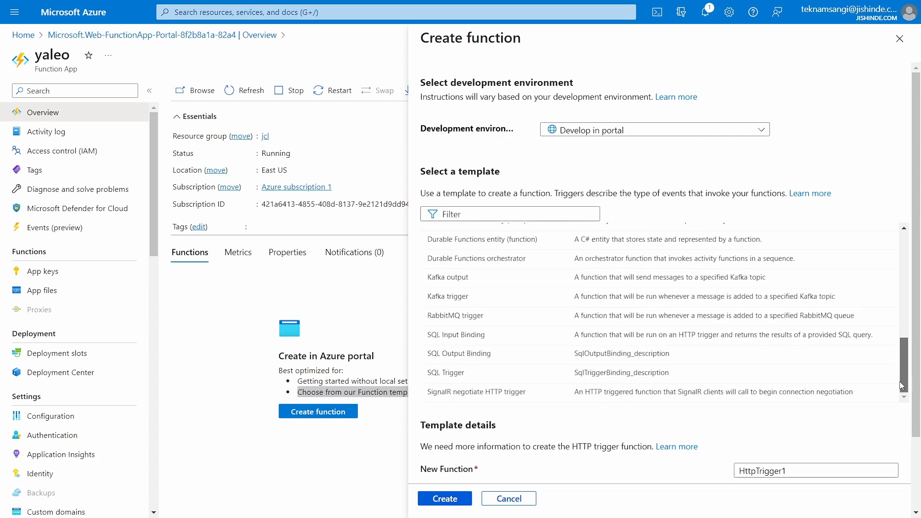
scroll(up, 3)
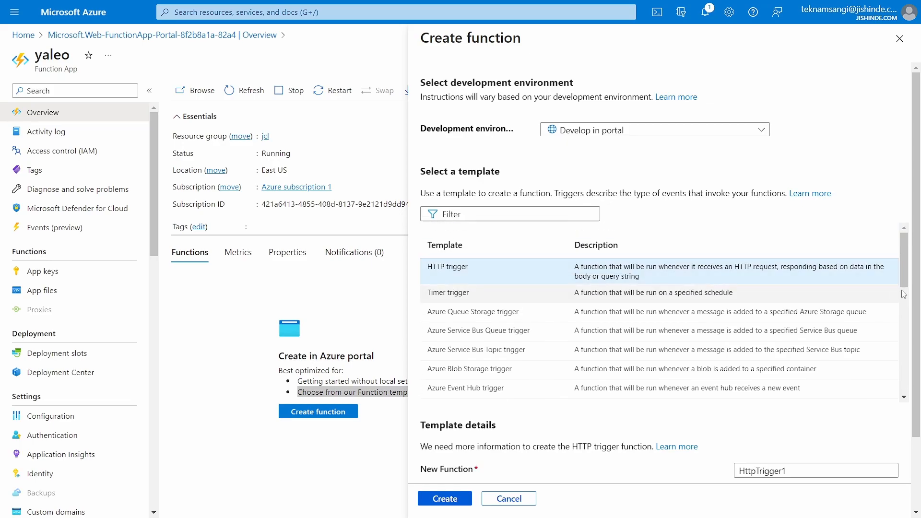
scroll(down, 3)
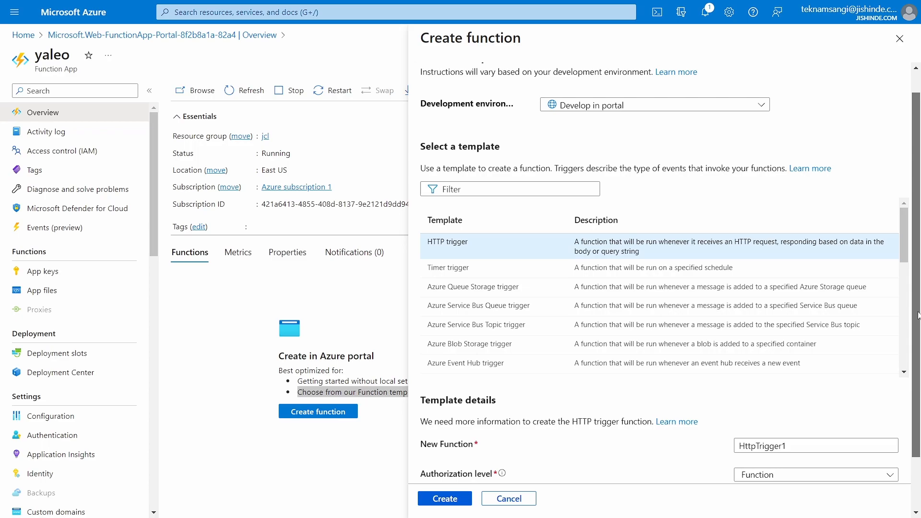
scroll(down, 3)
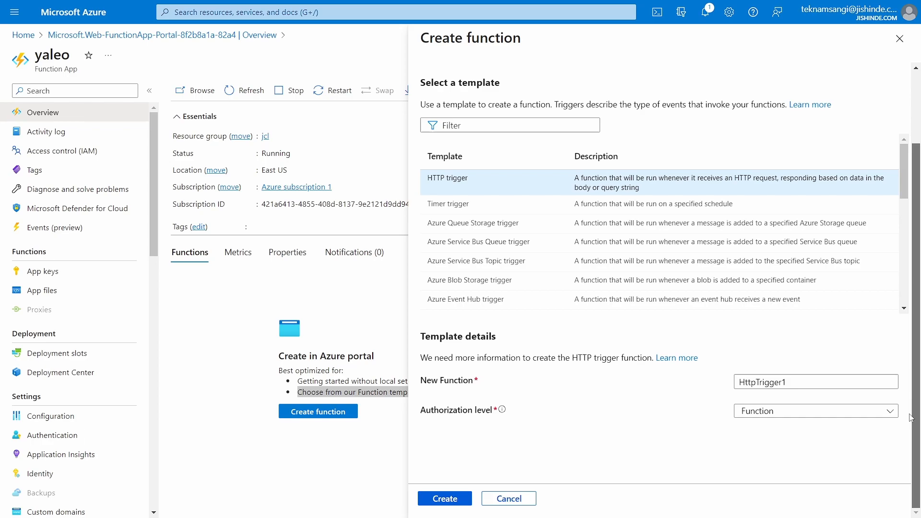
mouse_move(905, 418)
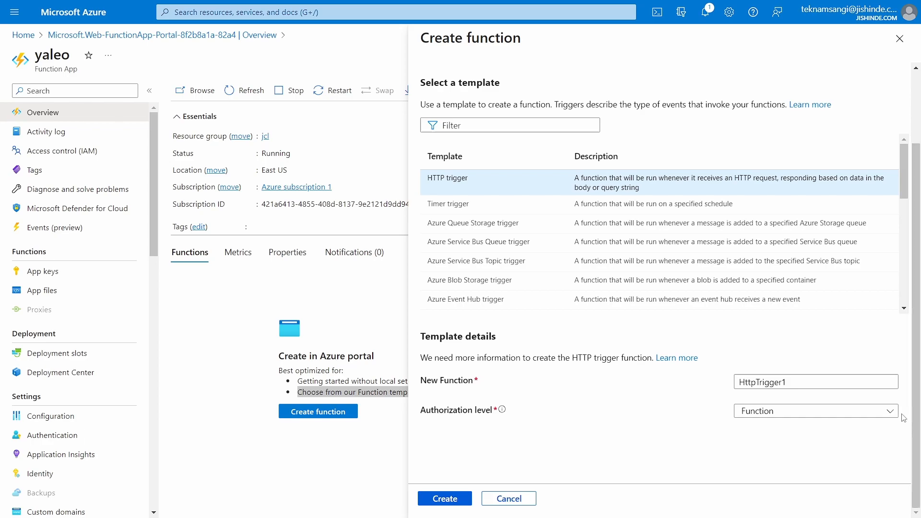
Replace the default HttpTrigger1 name with YaKwanza, keeping Function authorization
click(816, 382)
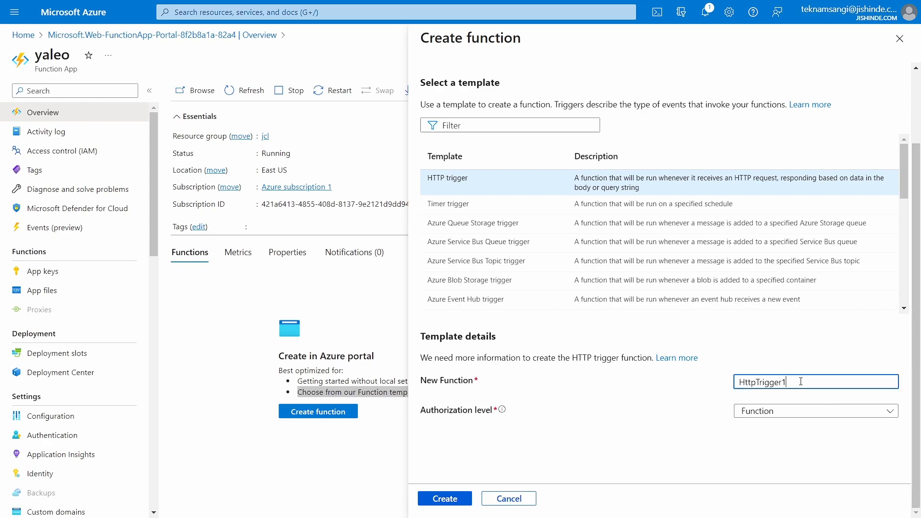
double_click(762, 381)
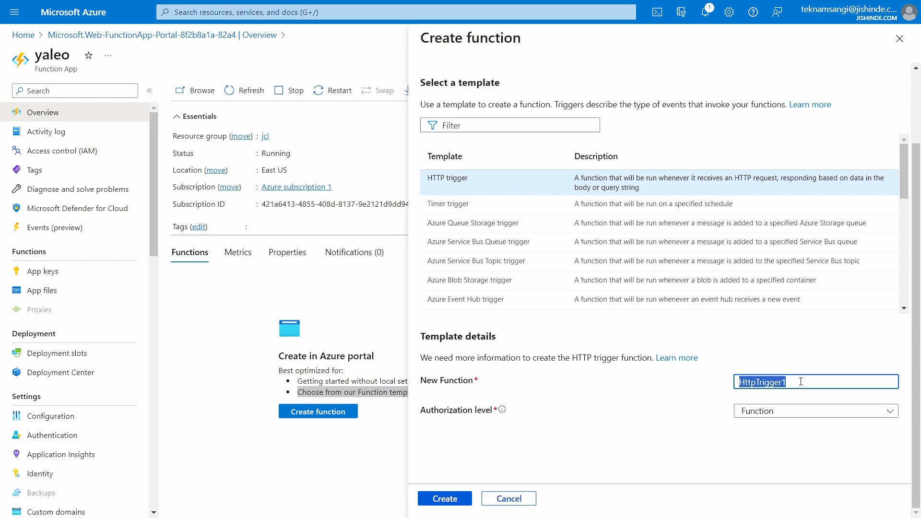
text(YaKwanza)
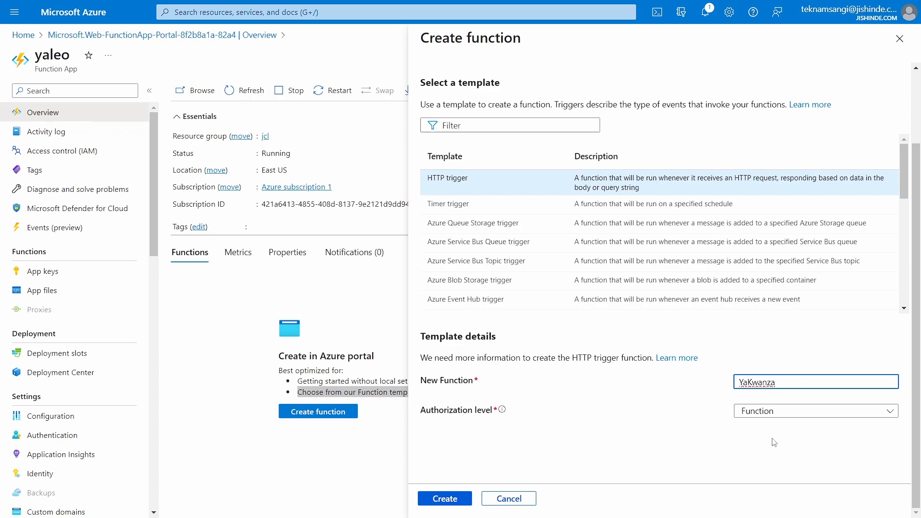
mouse_move(779, 421)
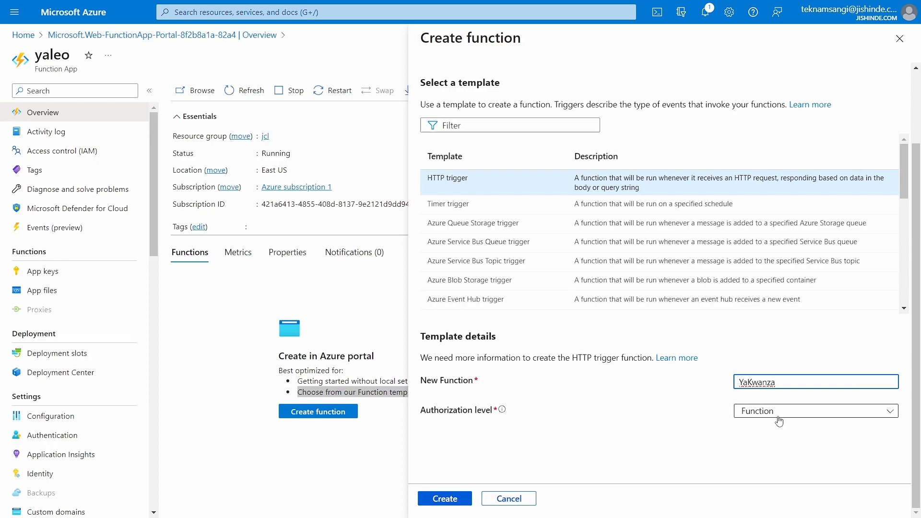
click(815, 410)
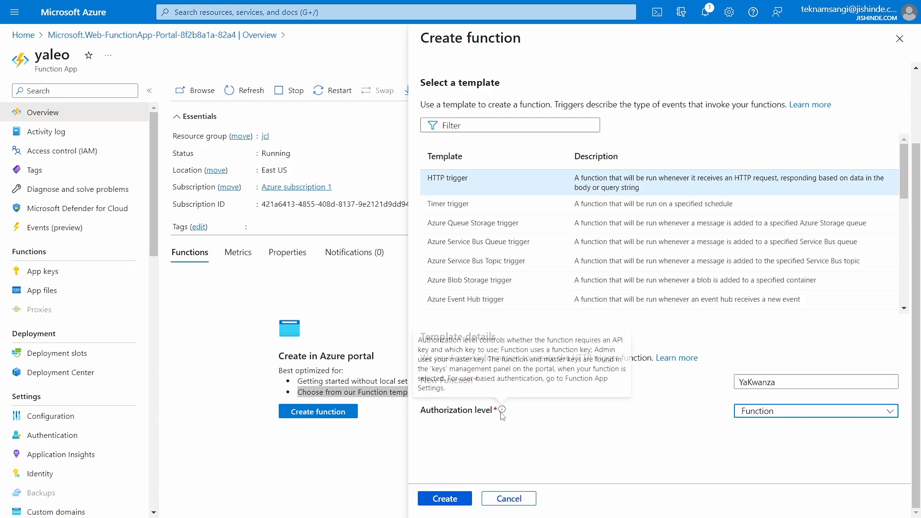
mouse_move(507, 359)
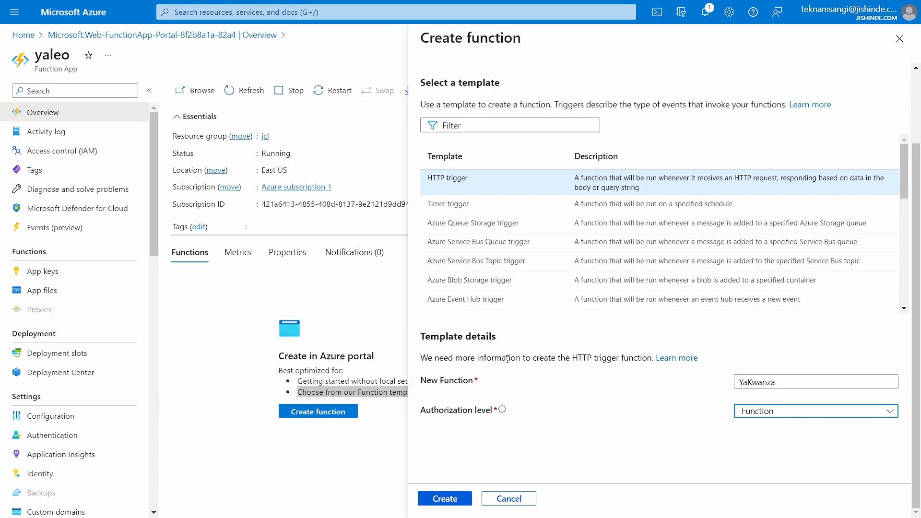
mouse_move(501, 410)
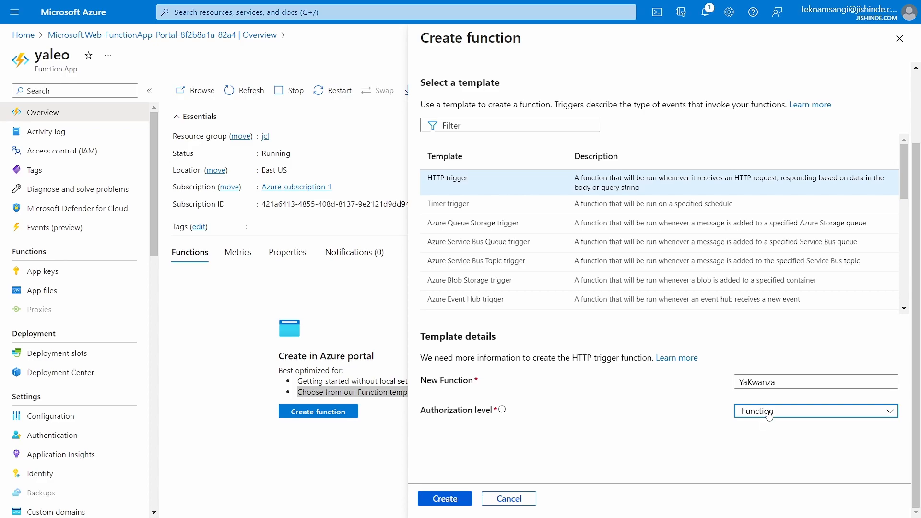
Keep Function as the authorization level and create the YaKwanza function
click(815, 410)
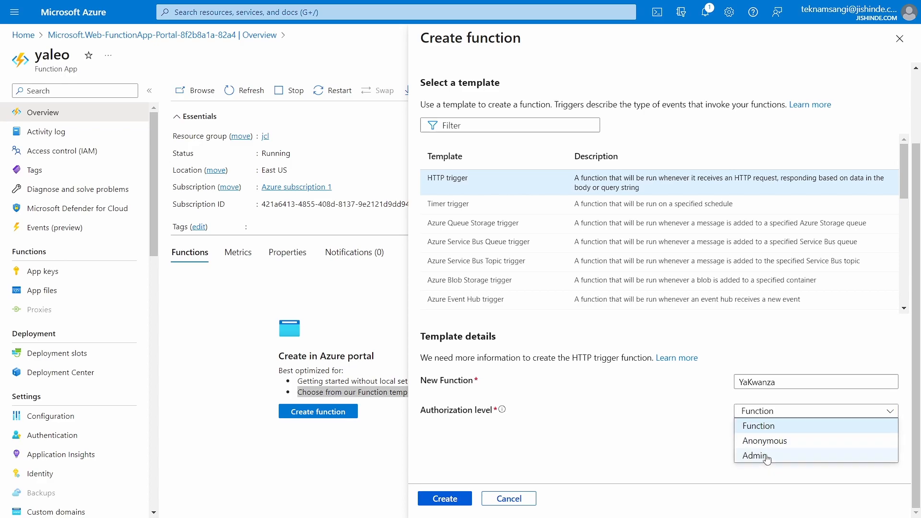
mouse_move(764, 426)
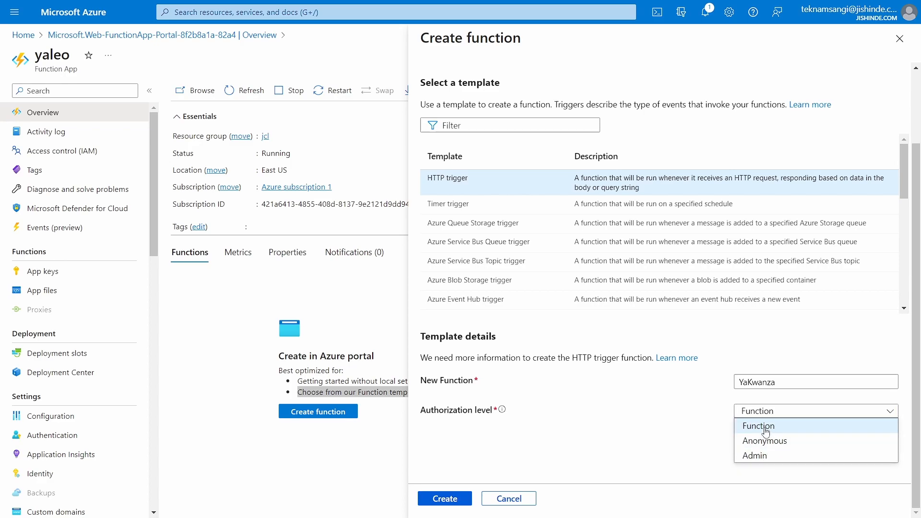
click(758, 426)
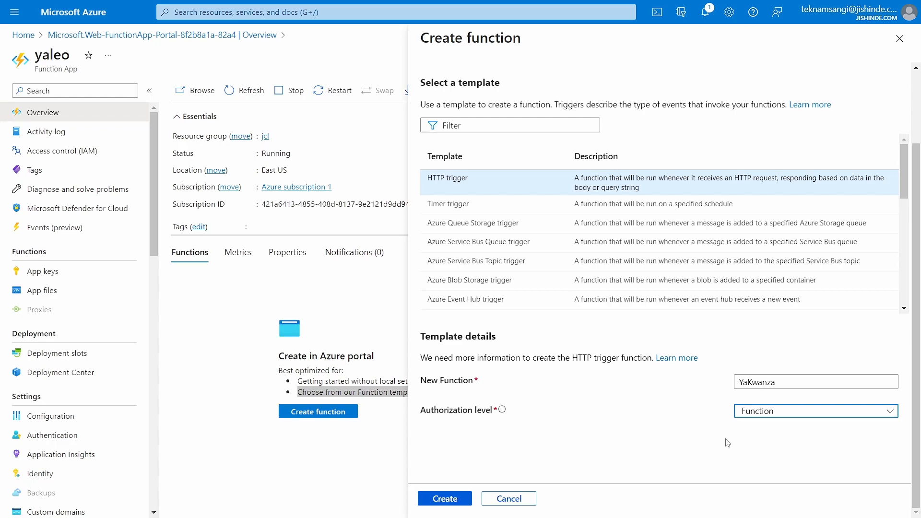
mouse_move(475, 421)
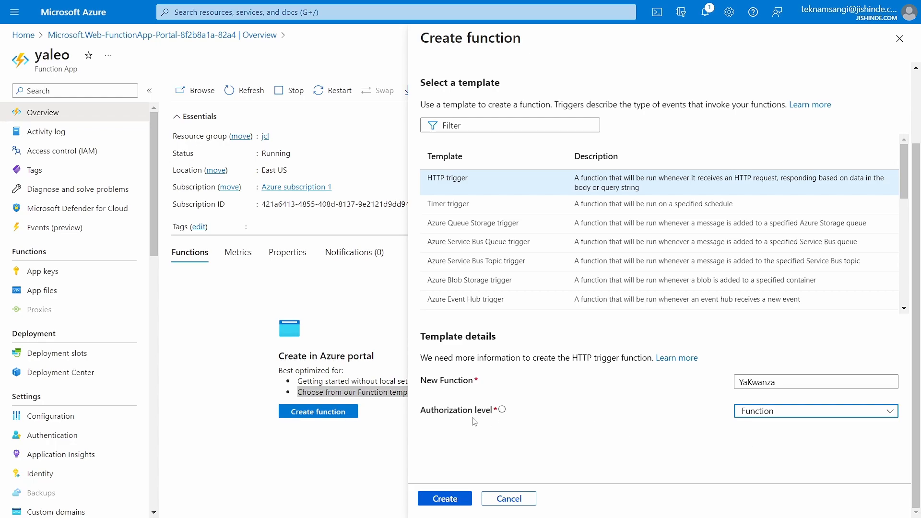
click(445, 499)
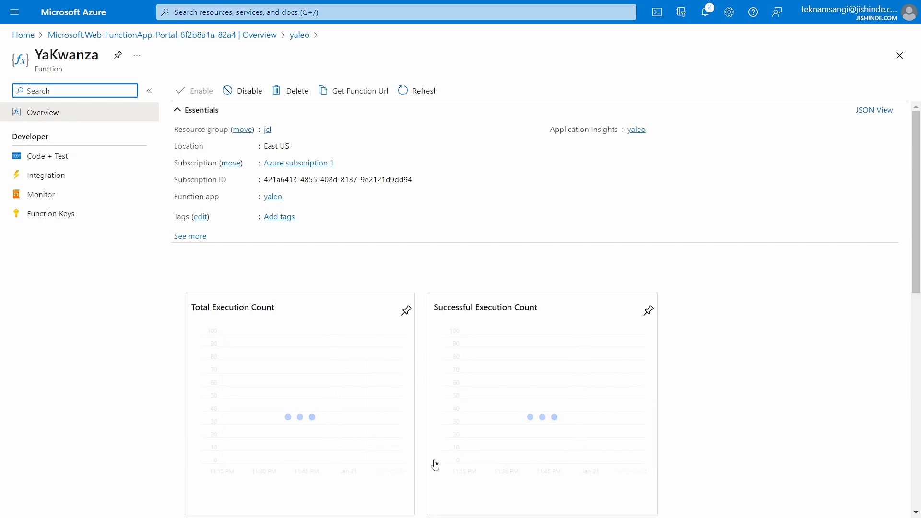
Get the YaKwanza function URL with its key and copy it, then move to Postman
click(190, 236)
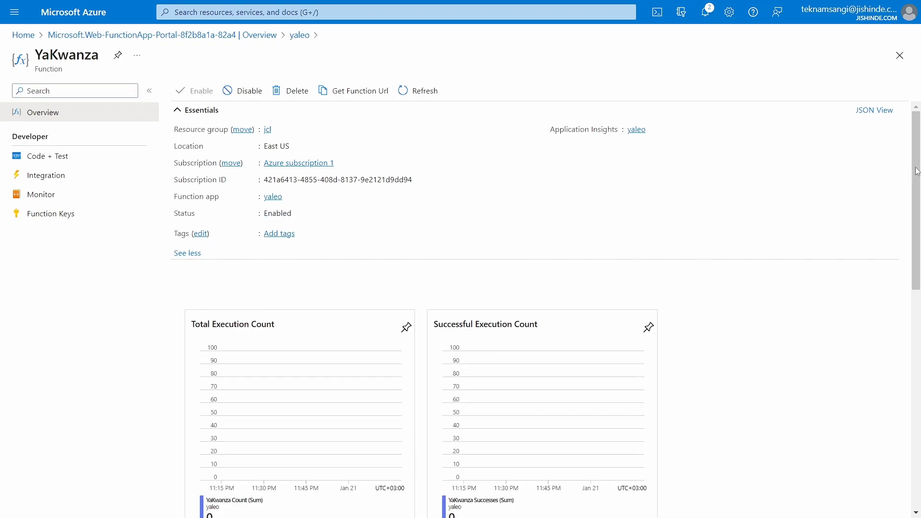
scroll(down, 3)
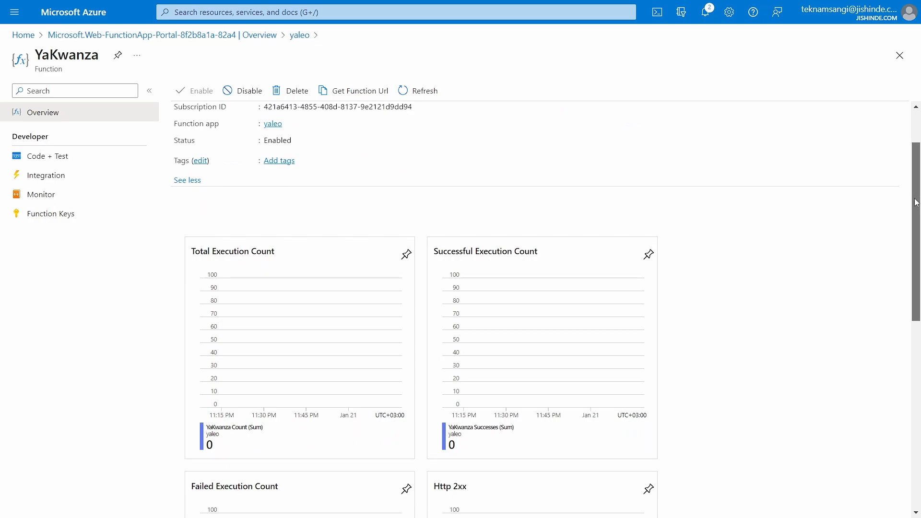
scroll(down, 3)
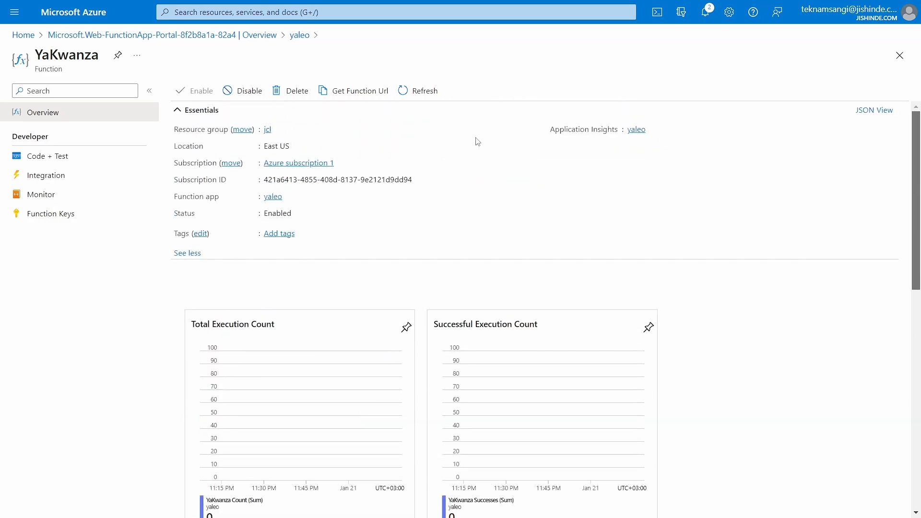
mouse_move(346, 101)
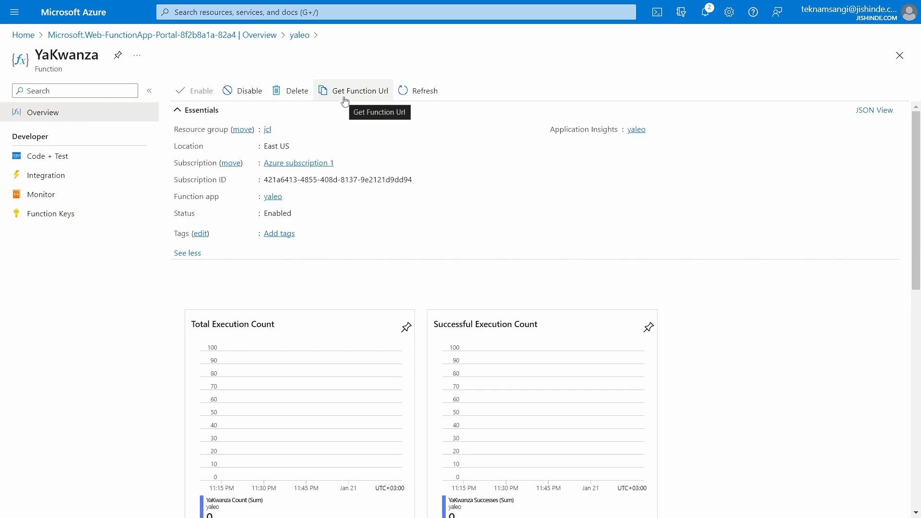
click(360, 90)
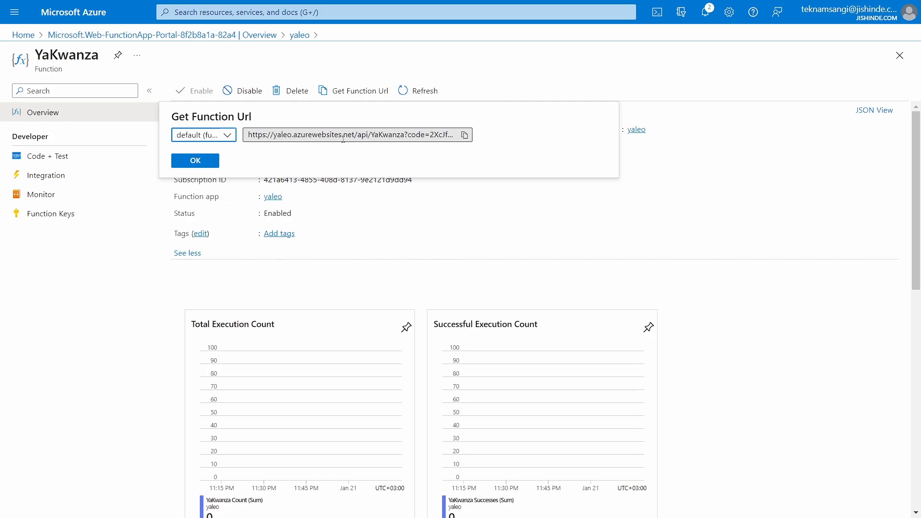
click(464, 134)
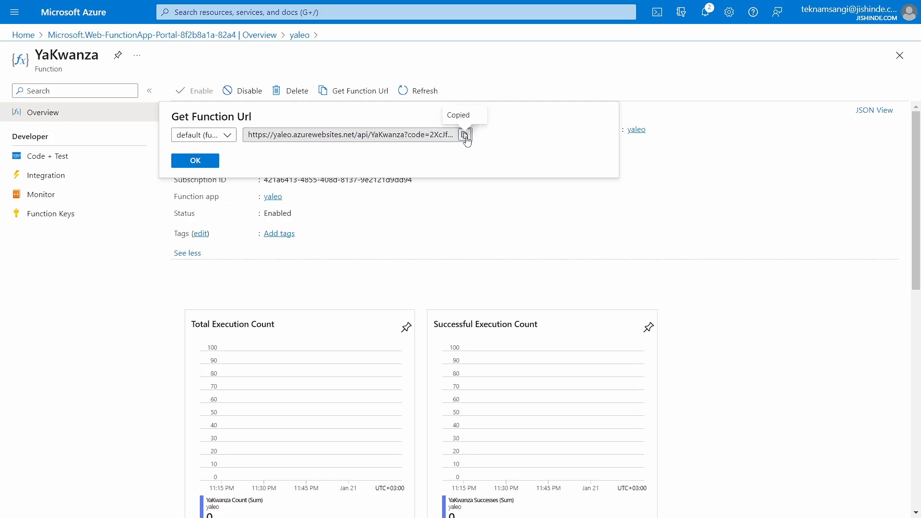
click(235, 504)
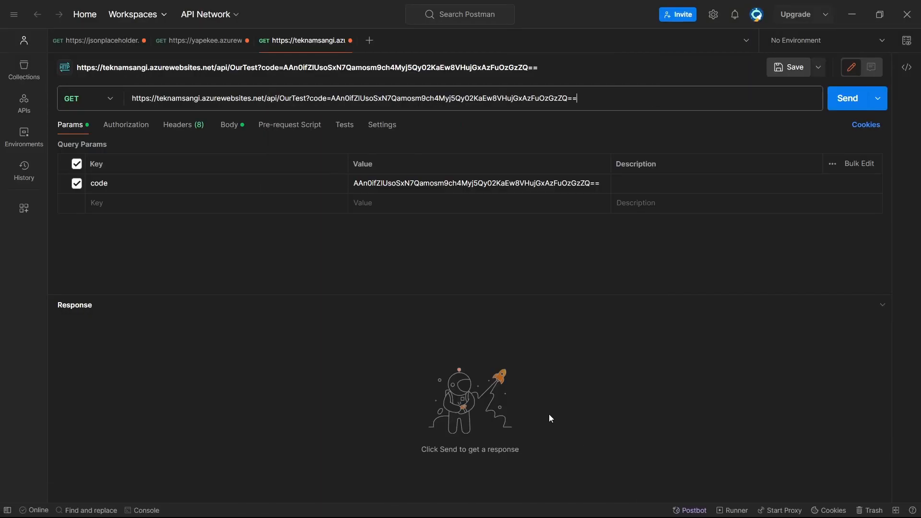
Send the keyed GET request to the YaKwanza URL in a new request, returning 200 OK
click(236, 503)
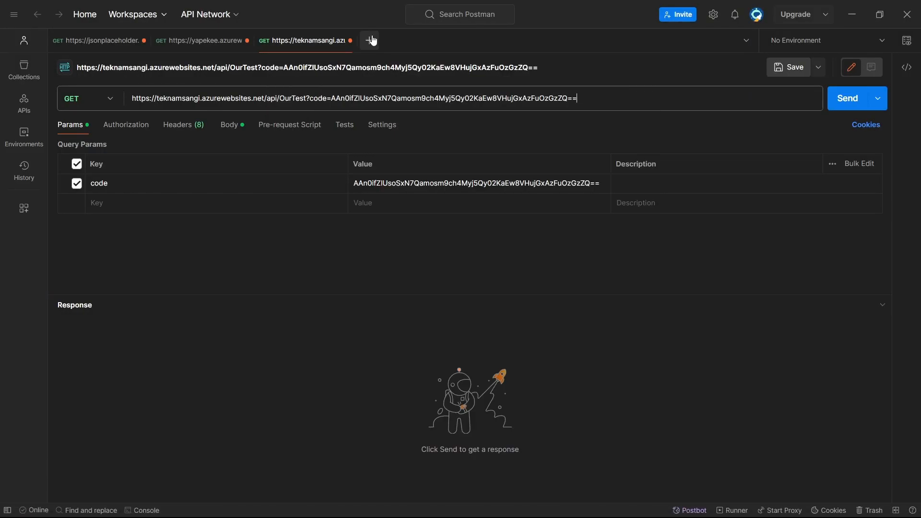
click(369, 40)
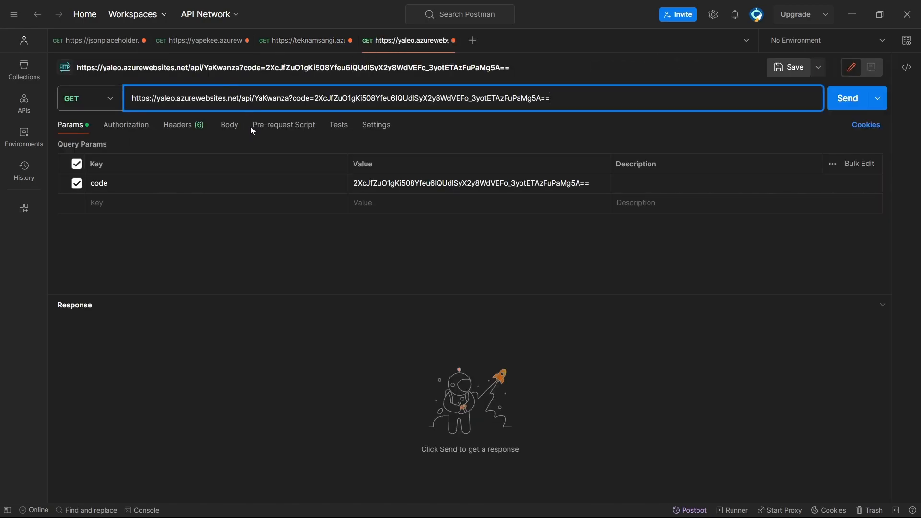
mouse_move(303, 263)
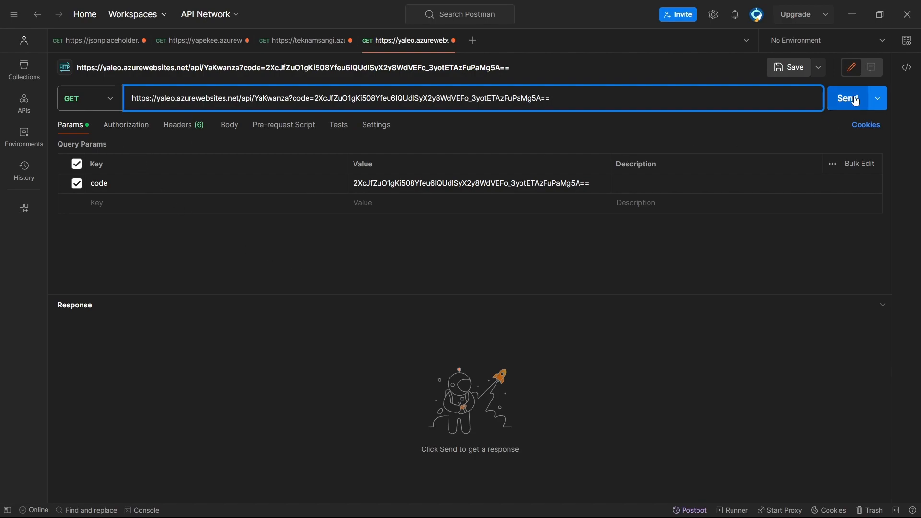
click(848, 98)
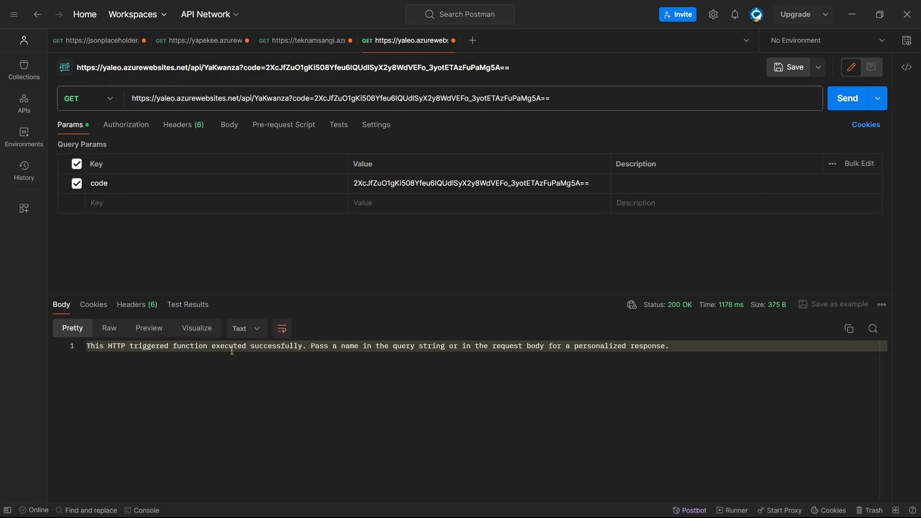
mouse_move(383, 290)
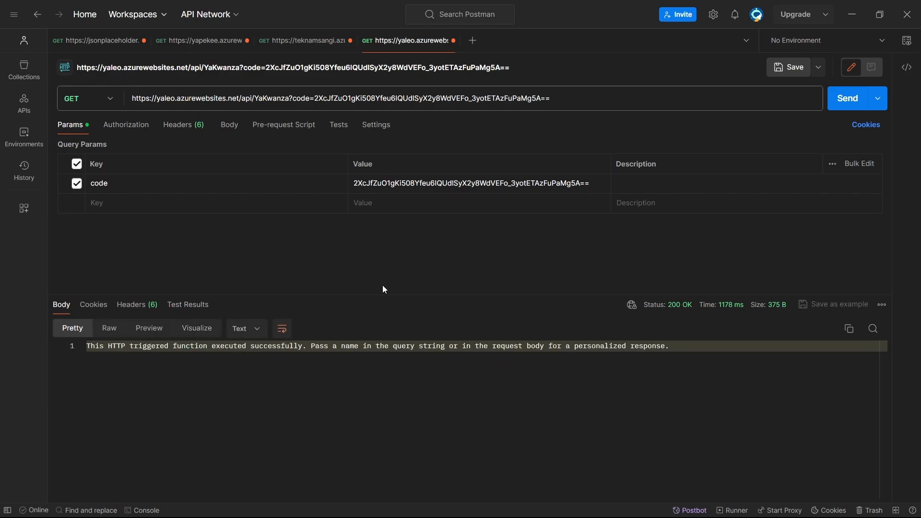
mouse_move(262, 221)
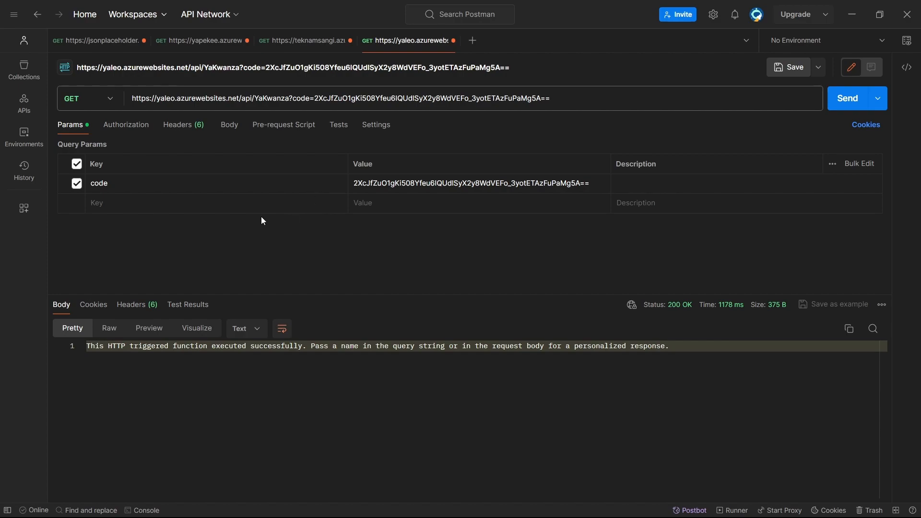
Switch the request method to POST and send it, again getting the generic success message
click(89, 98)
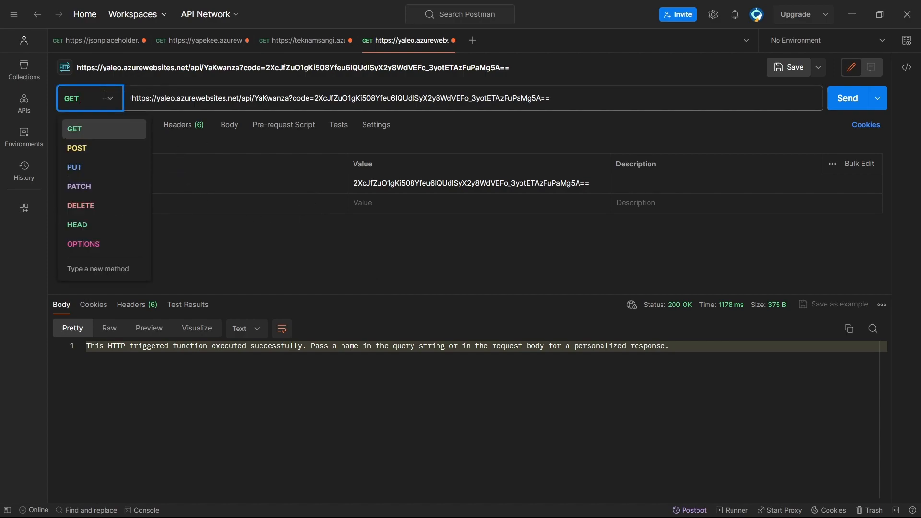
click(77, 147)
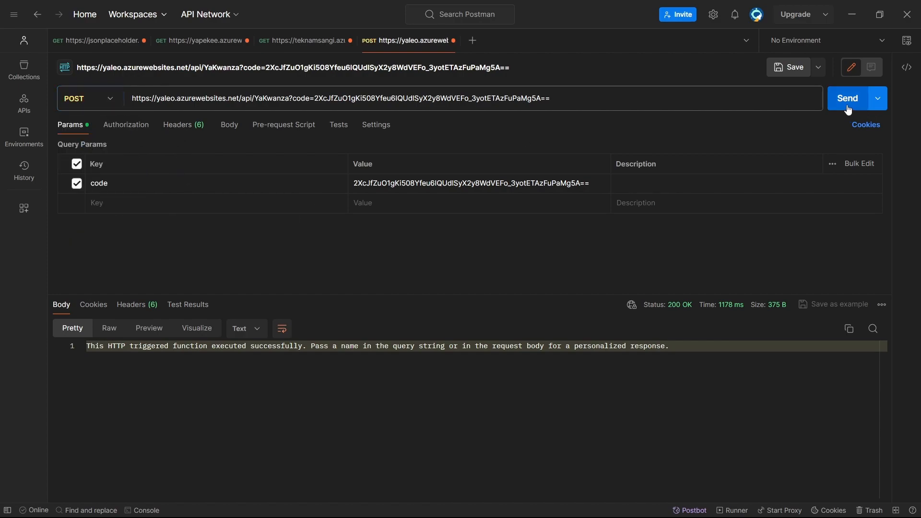
click(847, 98)
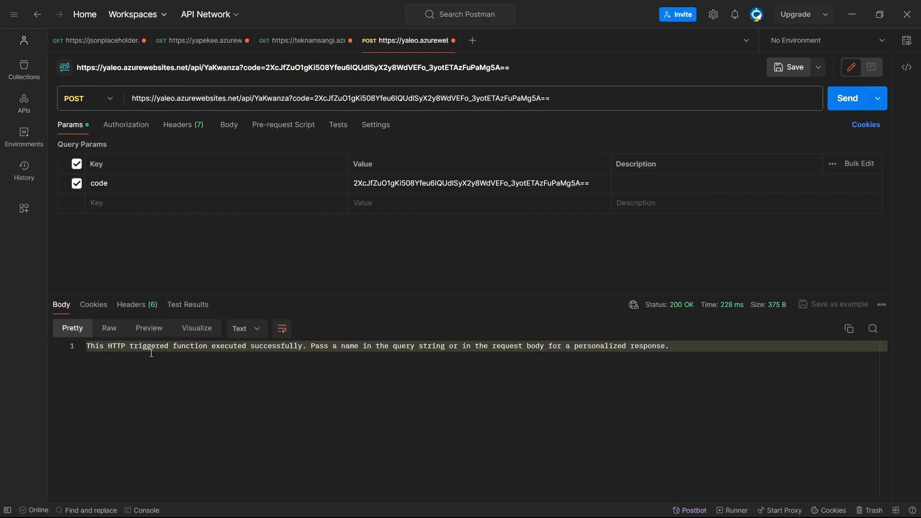
mouse_move(162, 355)
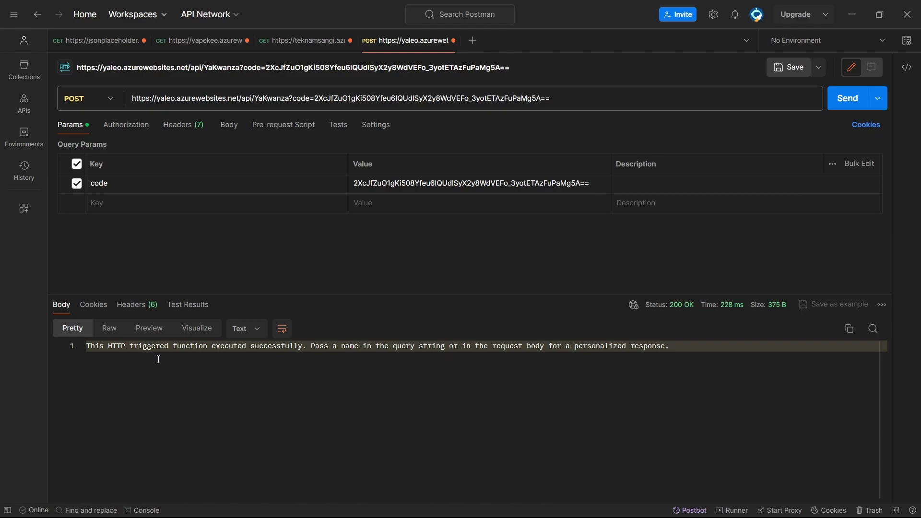
mouse_move(339, 349)
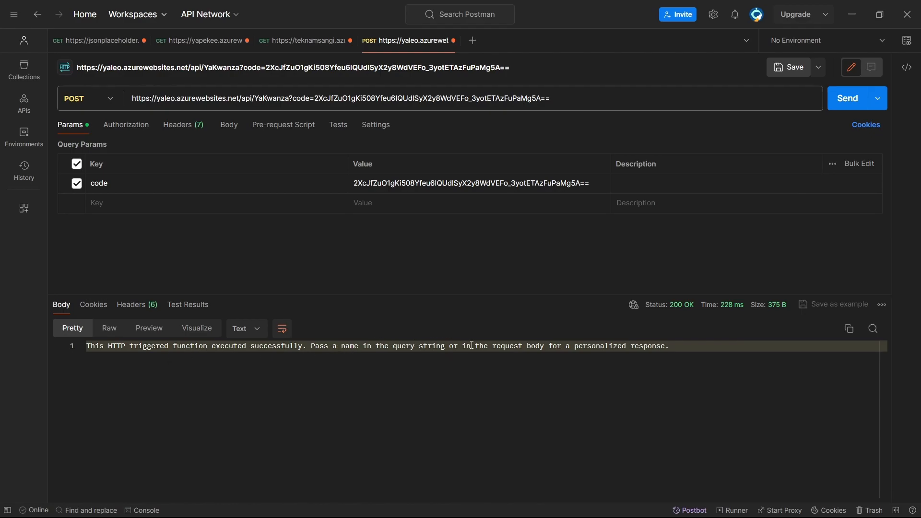
mouse_move(546, 342)
text(Msan)
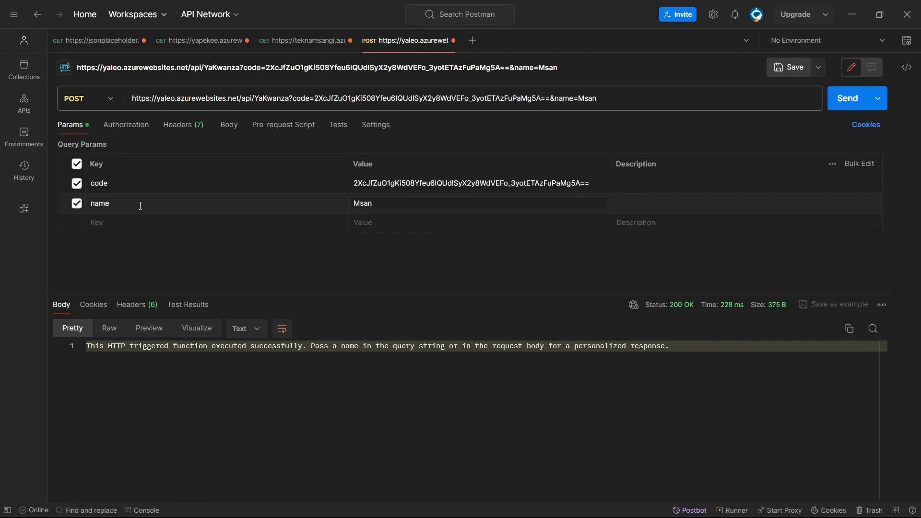
Finish the name parameter value Msangi and send, receiving the Hello, Msangi greeting
text(gi)
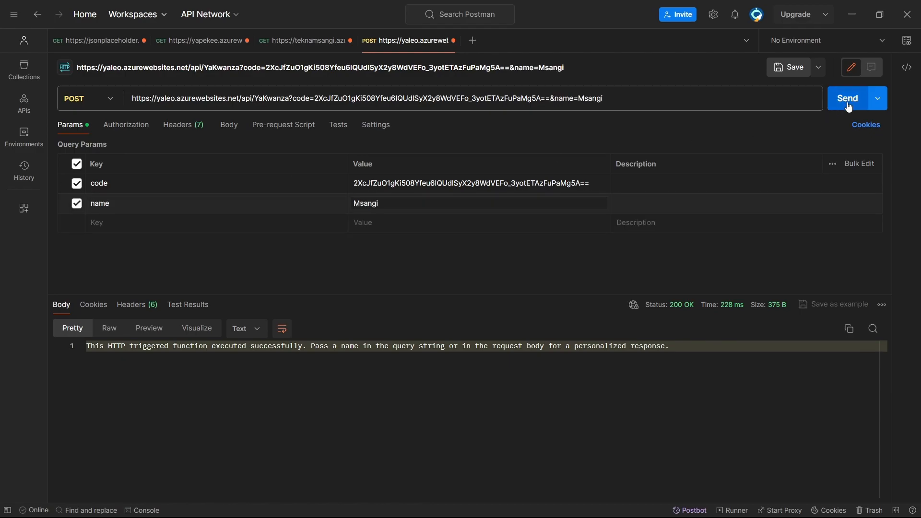
click(847, 98)
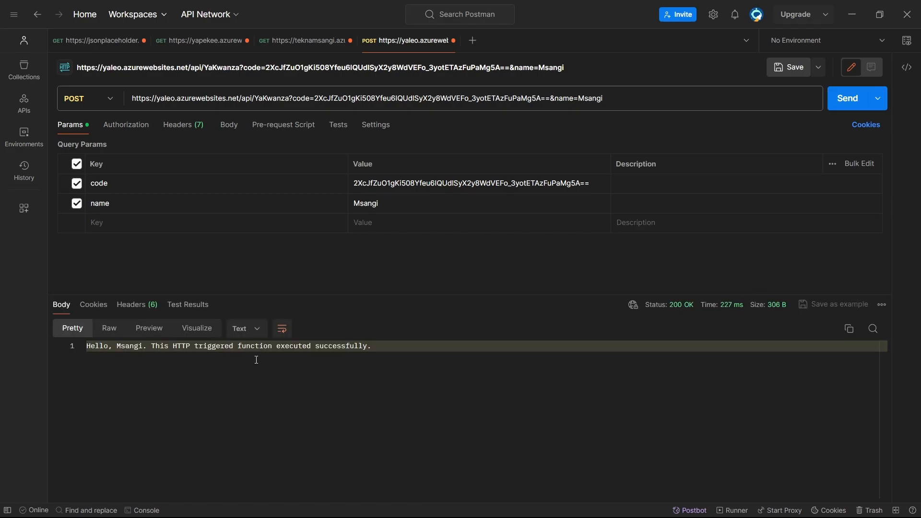
mouse_move(151, 364)
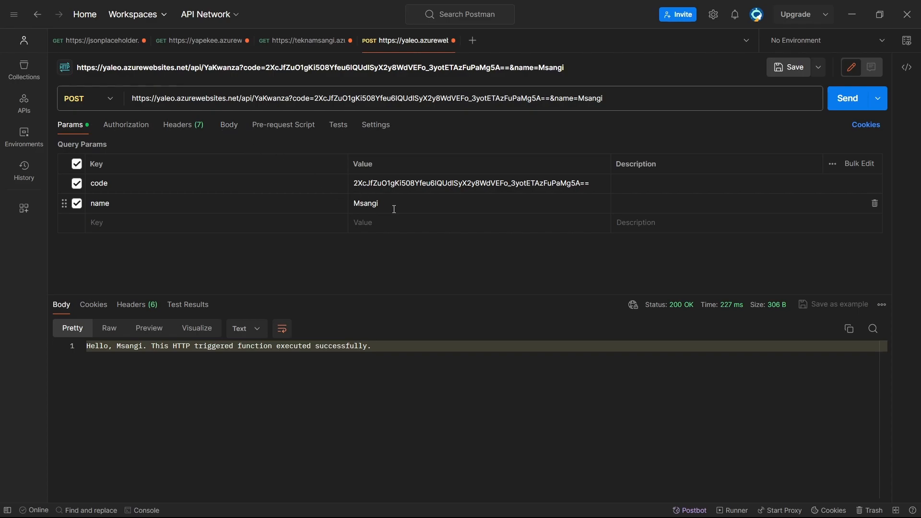
click(620, 96)
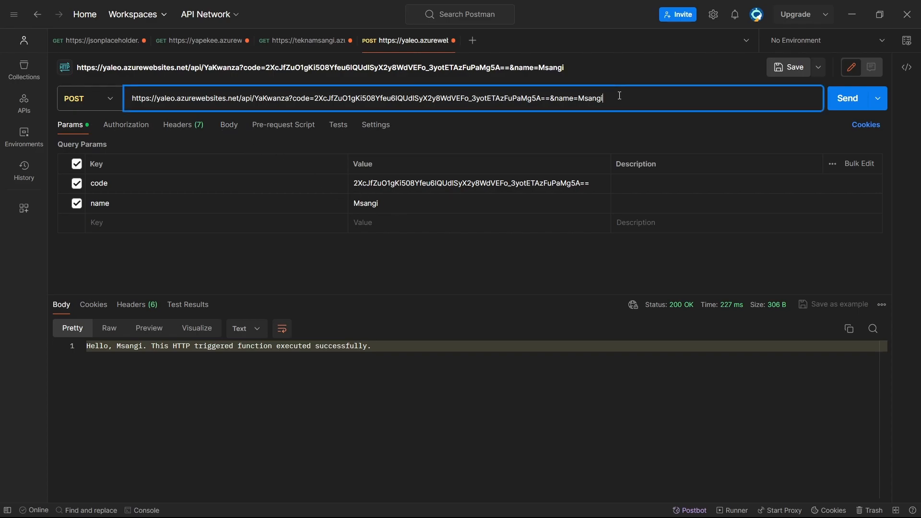
mouse_move(492, 146)
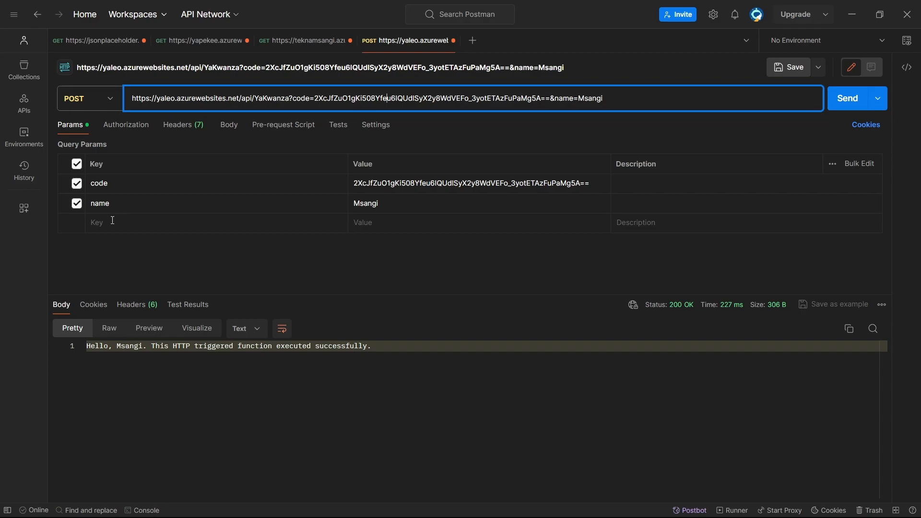
Send without the code key to get 401 Unauthorized, then re-enable the key and send again
click(77, 184)
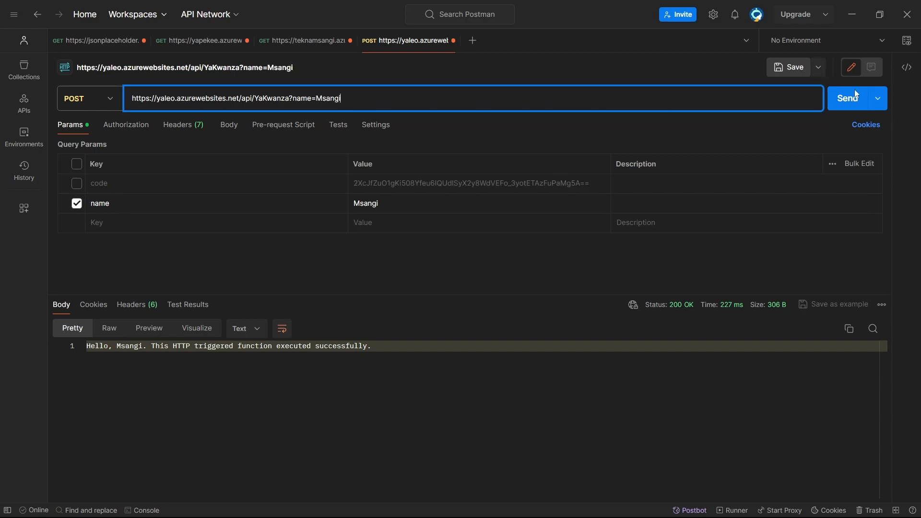
click(848, 98)
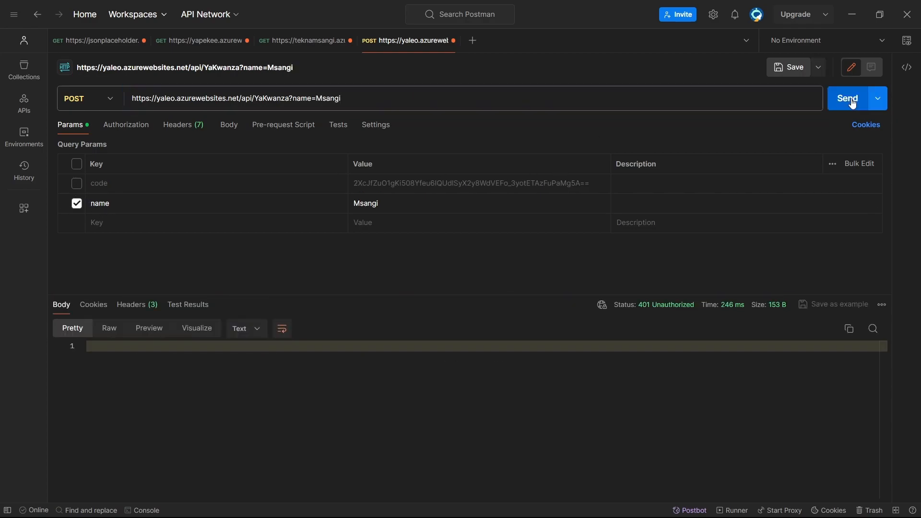
click(77, 183)
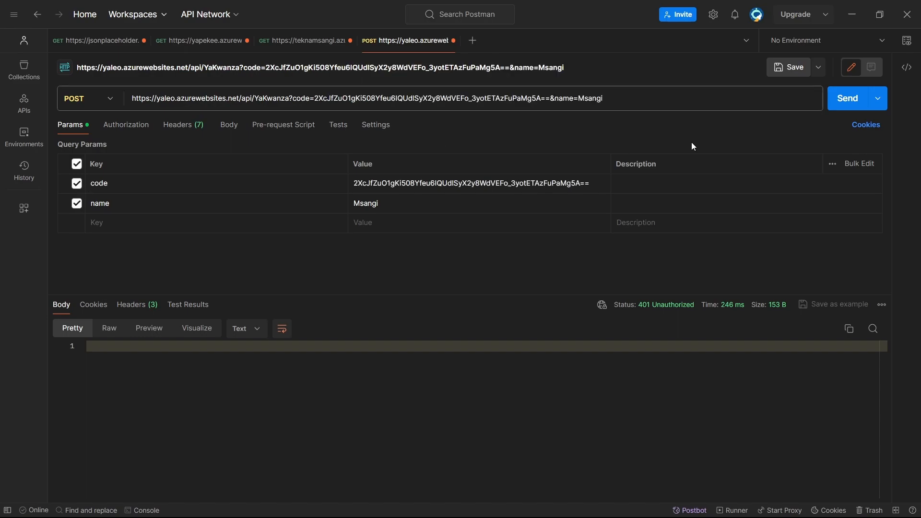
click(847, 98)
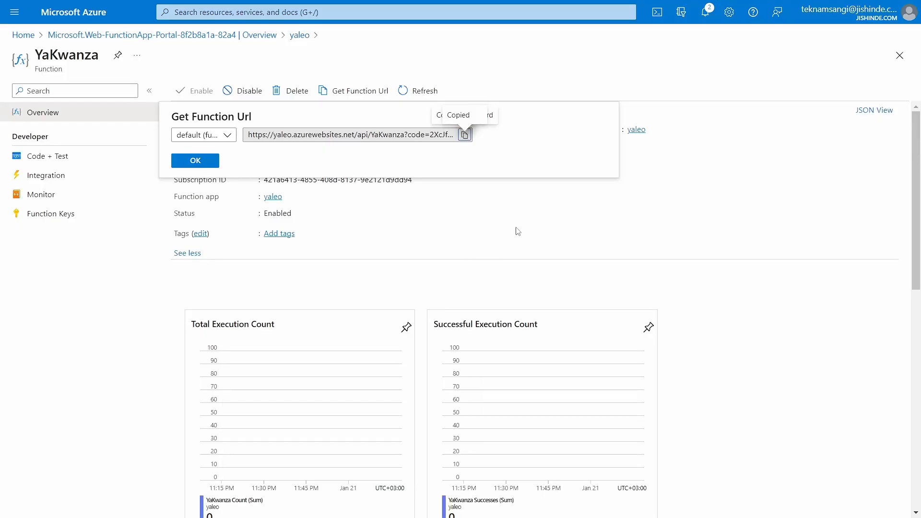
Close the Get Function Url popup and show run.csx in Code + Test
click(194, 160)
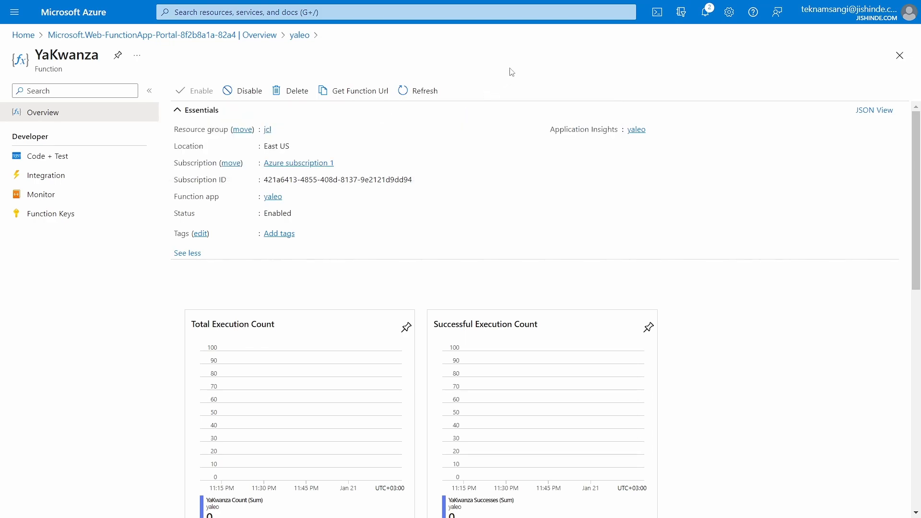
click(48, 156)
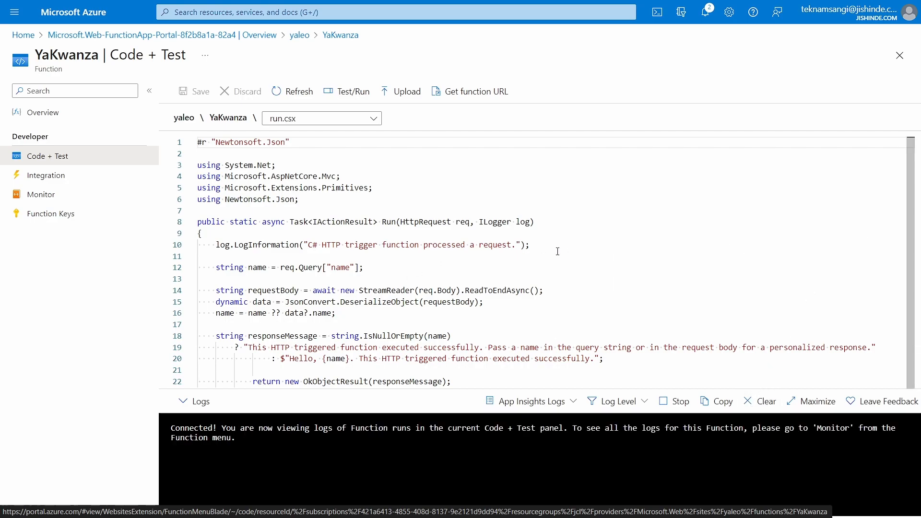
mouse_move(260, 187)
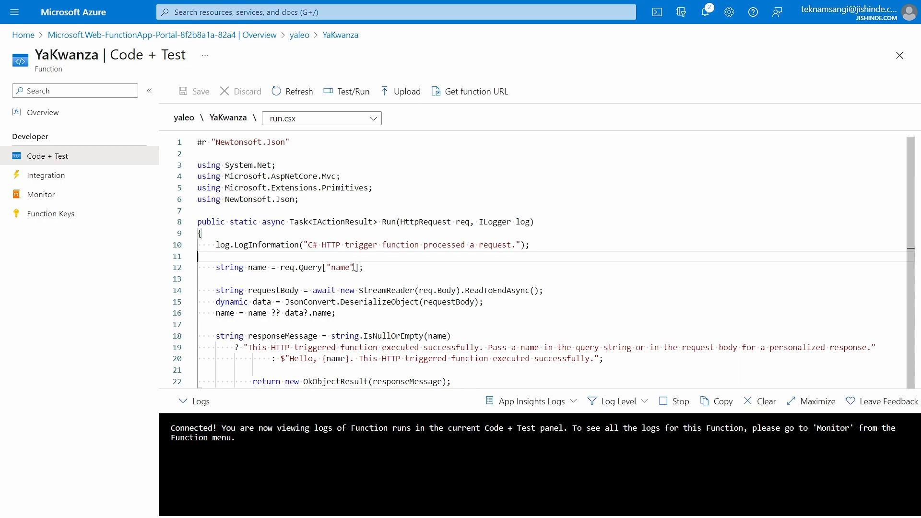
click(416, 290)
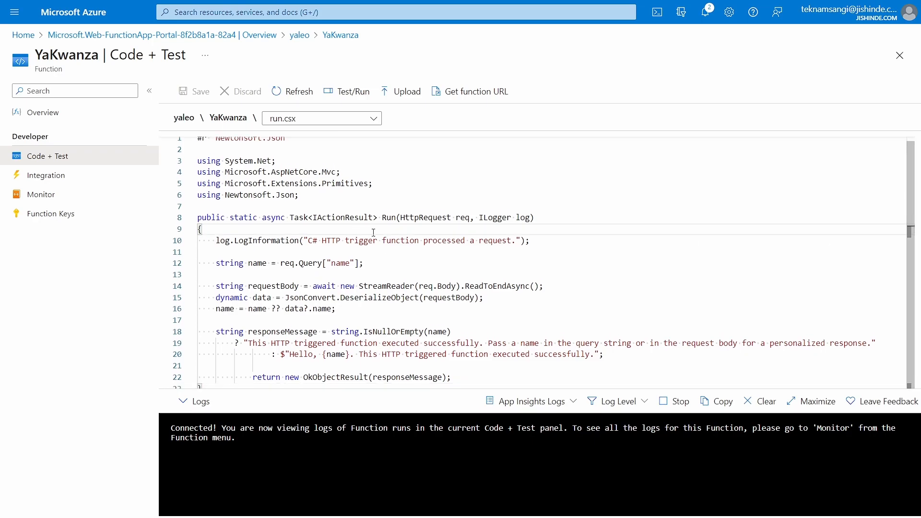
mouse_move(403, 241)
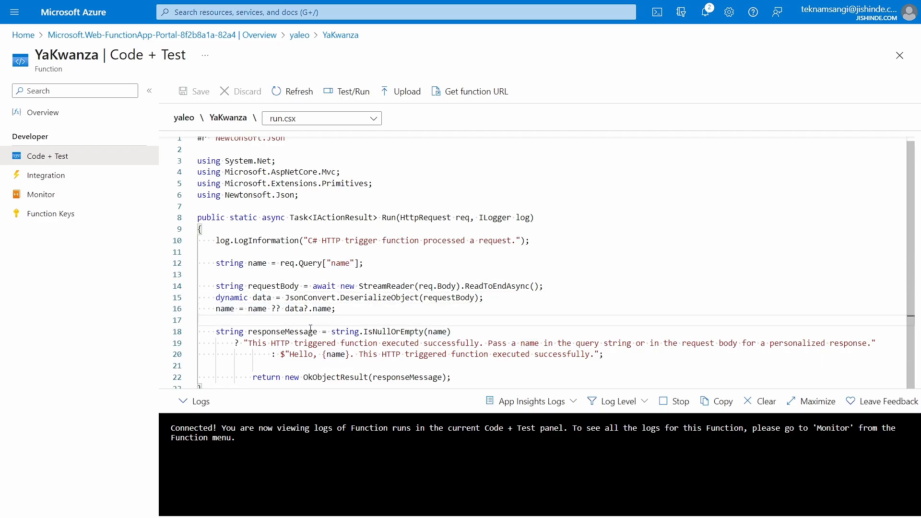
double_click(400, 343)
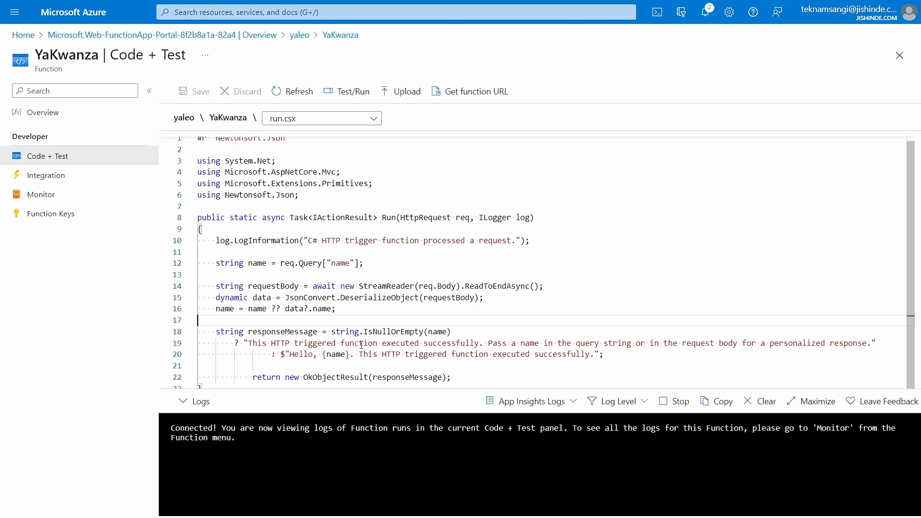
mouse_move(623, 340)
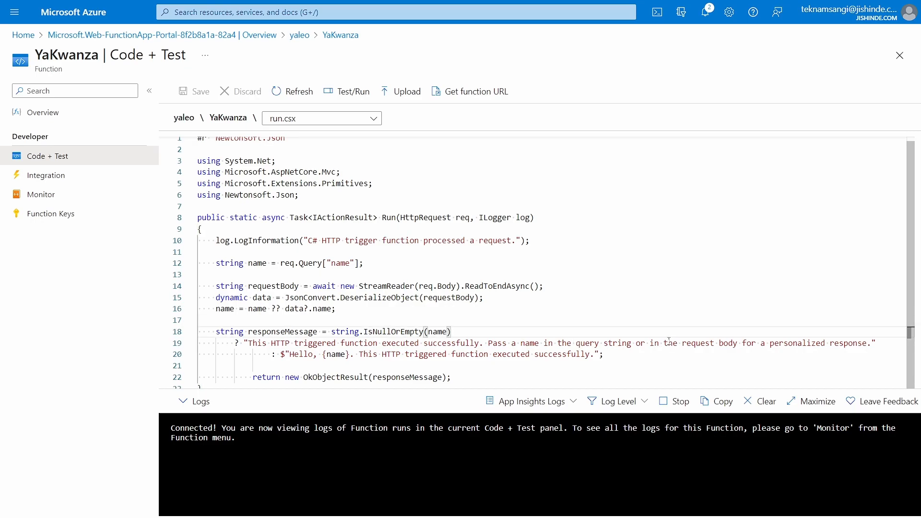
mouse_move(329, 354)
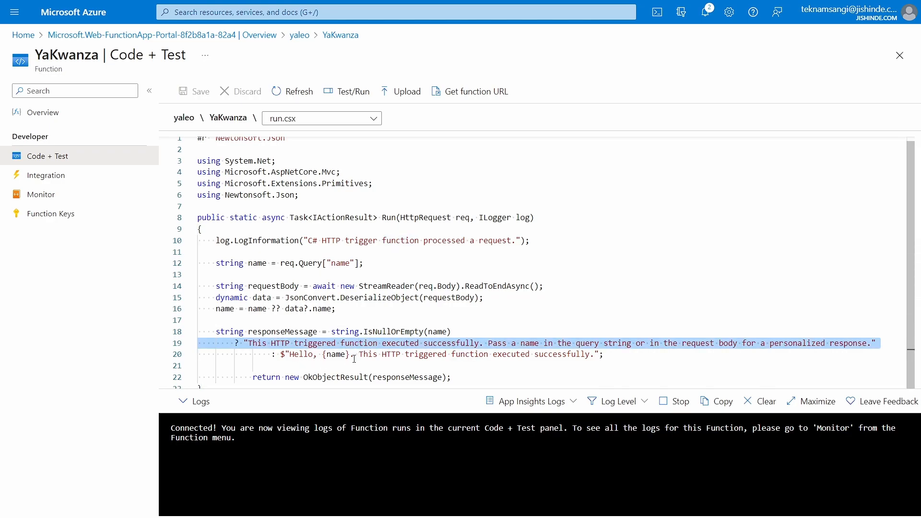
click(363, 354)
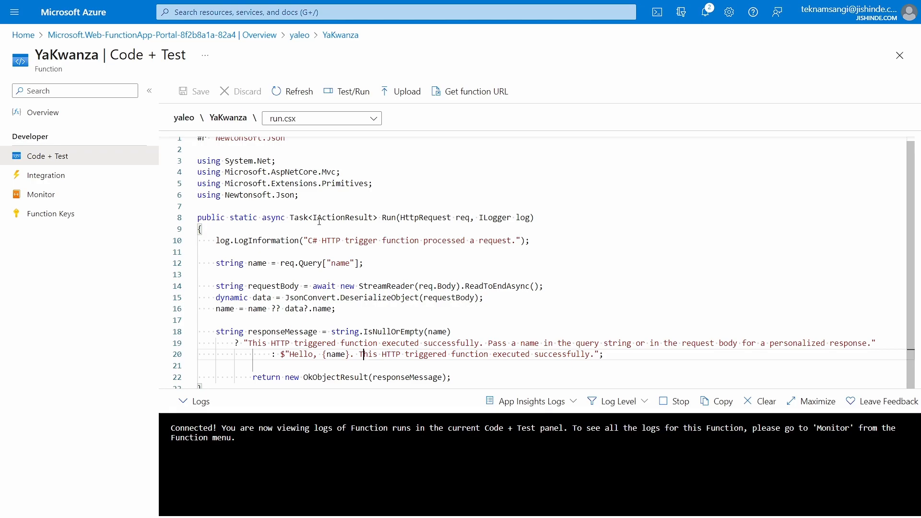
mouse_move(300, 227)
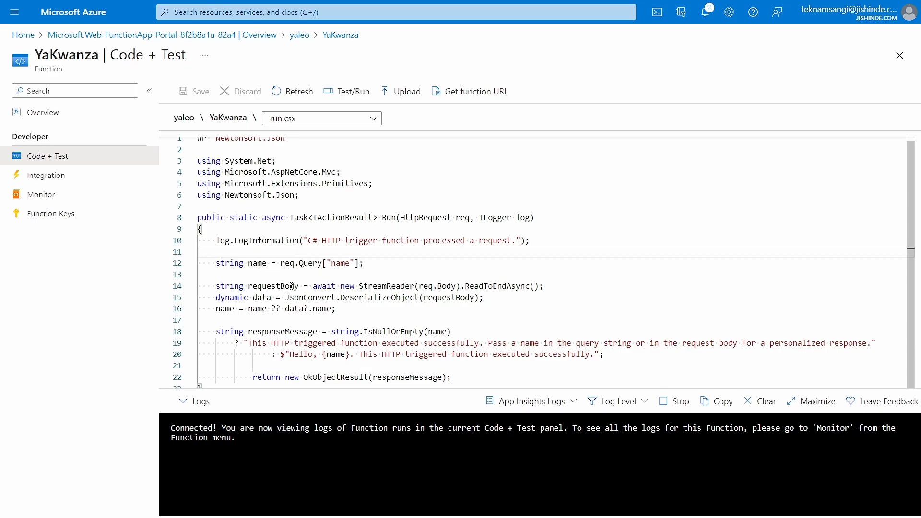
double_click(310, 297)
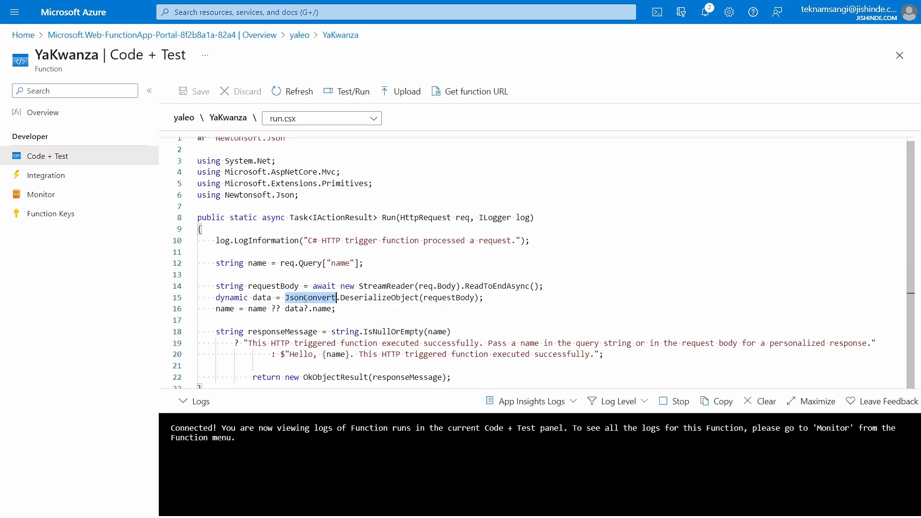